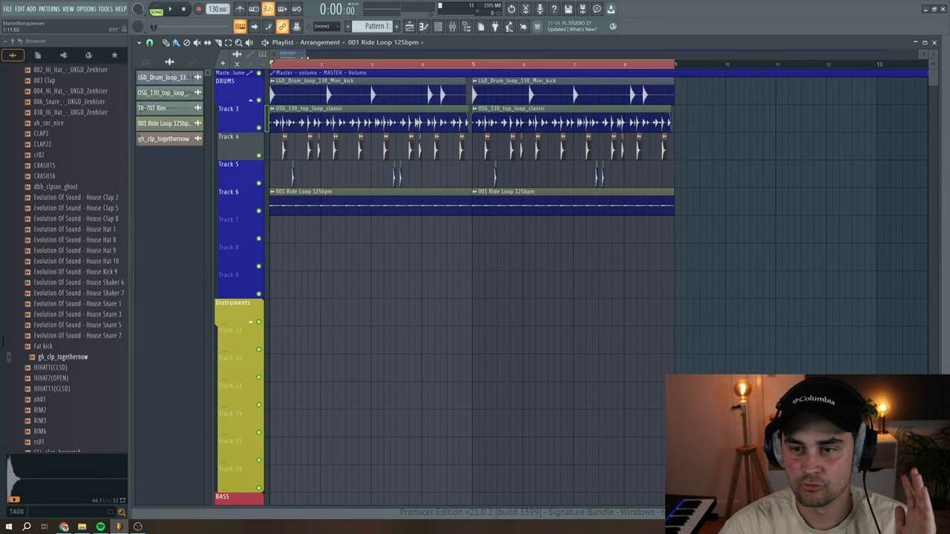
# Step: Start loop playback before loading Guitar Rig 6 on the drum mixer track
pyautogui.click(169, 9)
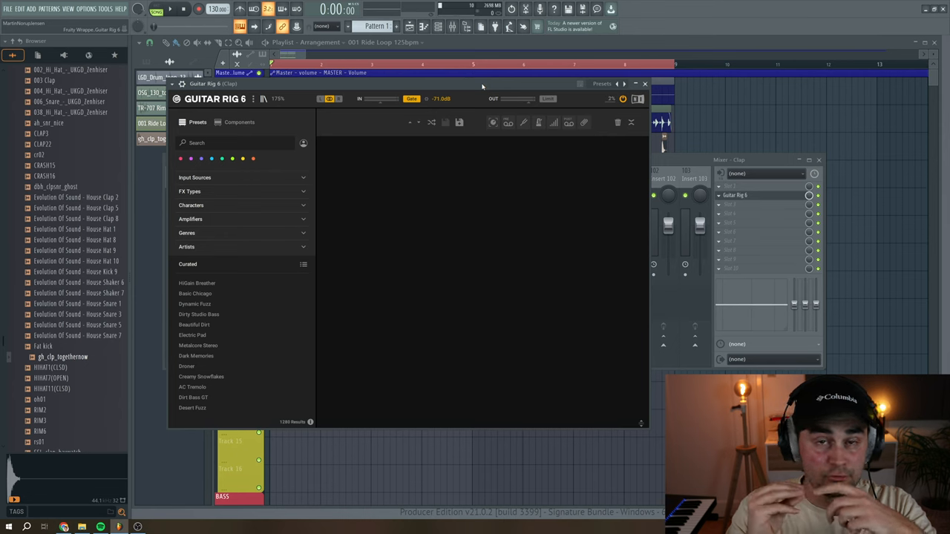
# Step: Switch the browser to Components, filter Modulation and bring Choral into the rack
pyautogui.click(239, 122)
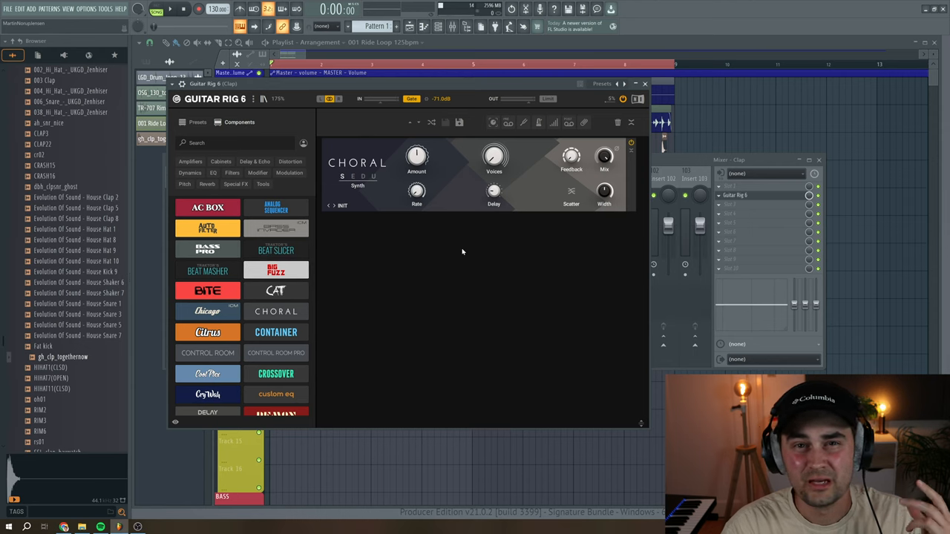
pyautogui.click(276, 270)
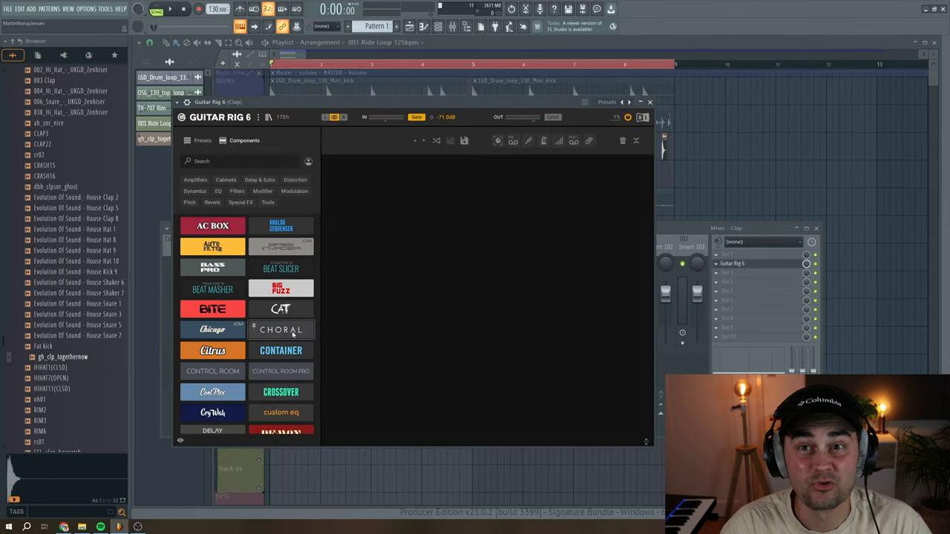
pyautogui.click(281, 329)
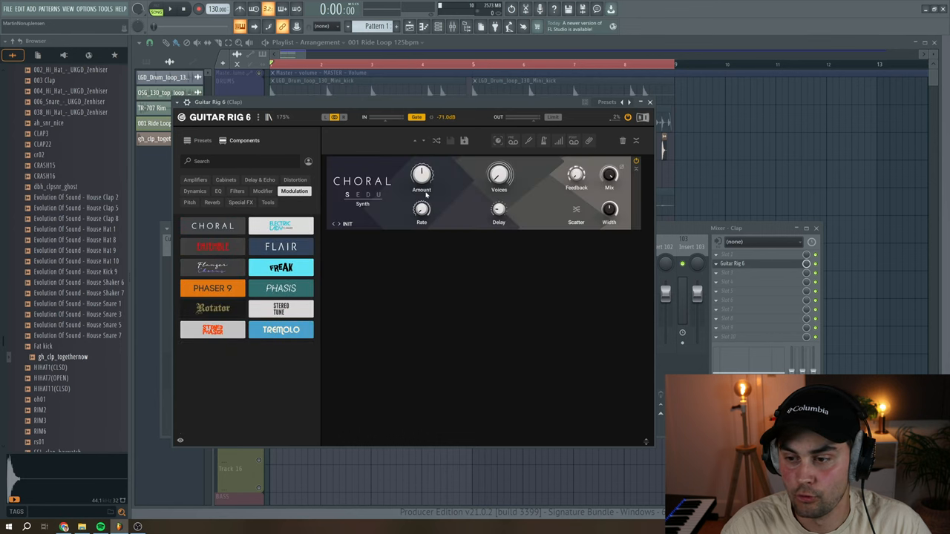
# Step: Shape the Choral chorus: Ensemble mode, adjusted delay time, width and mix
pyautogui.moveTo(499, 175); pyautogui.dragTo(499, 156)
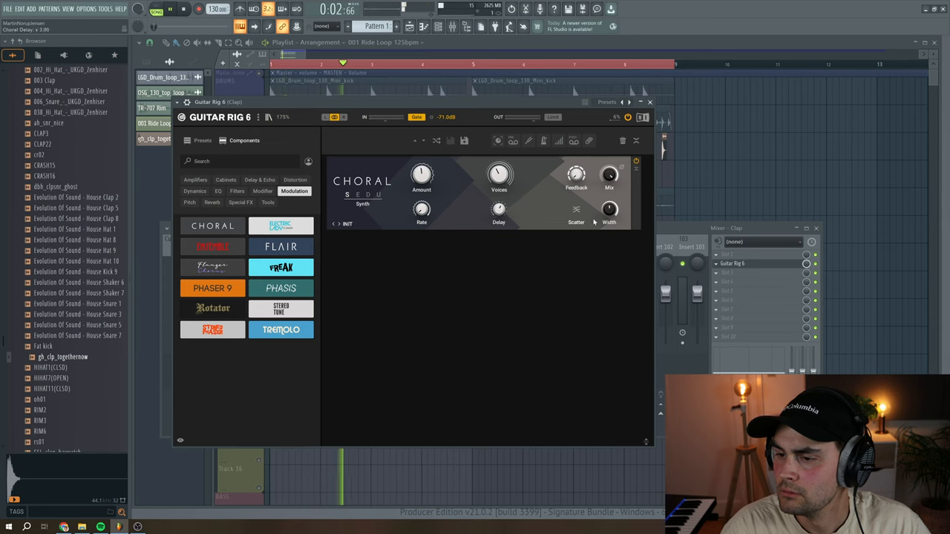
pyautogui.moveTo(576, 175); pyautogui.dragTo(576, 163)
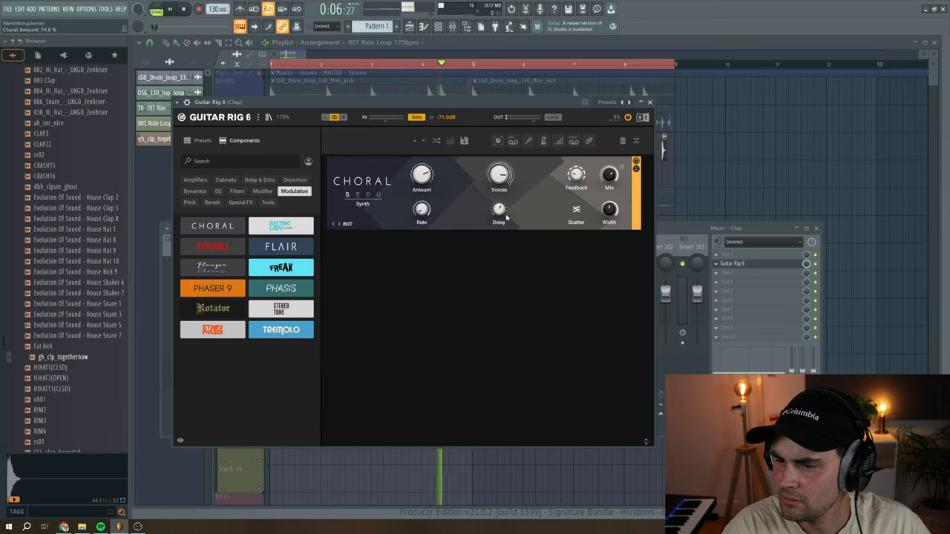
pyautogui.moveTo(499, 208); pyautogui.dragTo(498, 200)
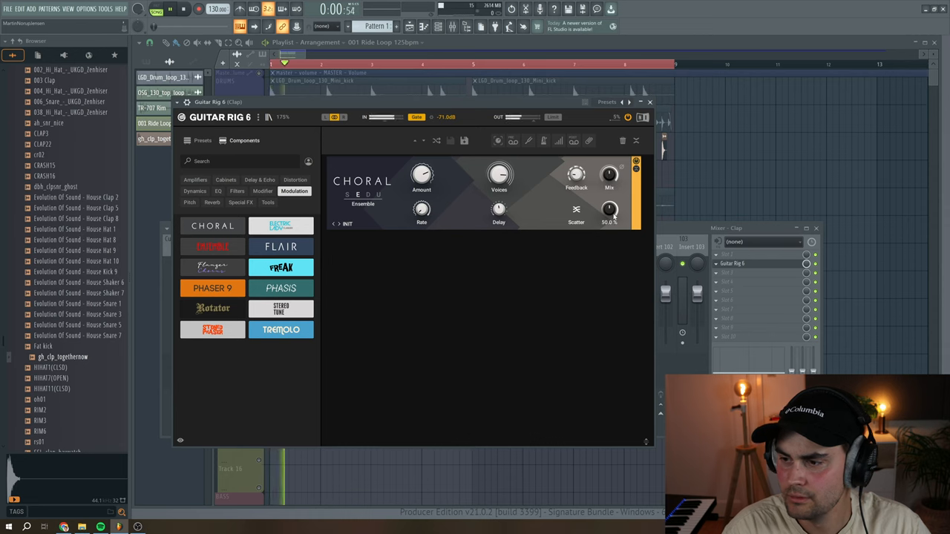
pyautogui.moveTo(609, 175); pyautogui.dragTo(609, 181)
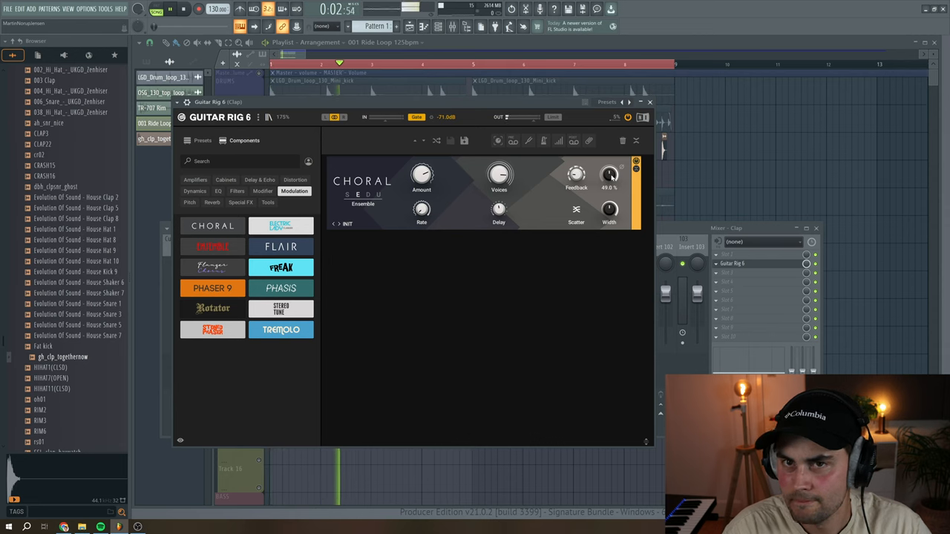
pyautogui.click(182, 9)
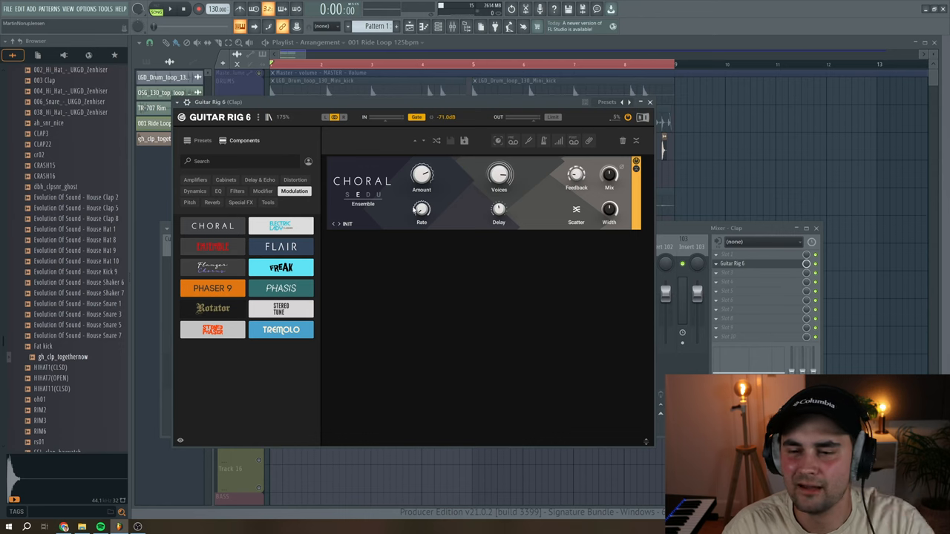
pyautogui.click(293, 180)
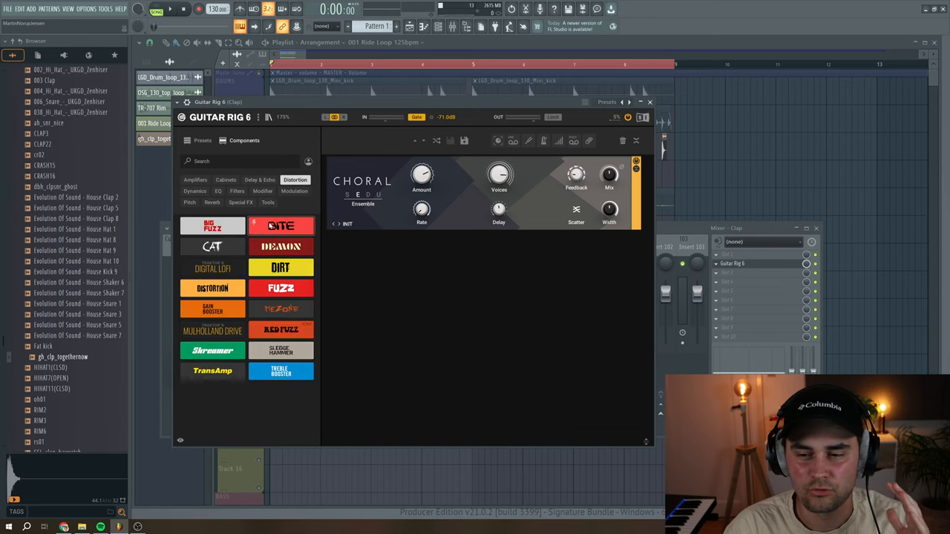
# Step: Place Bite distortion under Choral and raise its Saturation
pyautogui.click(280, 225)
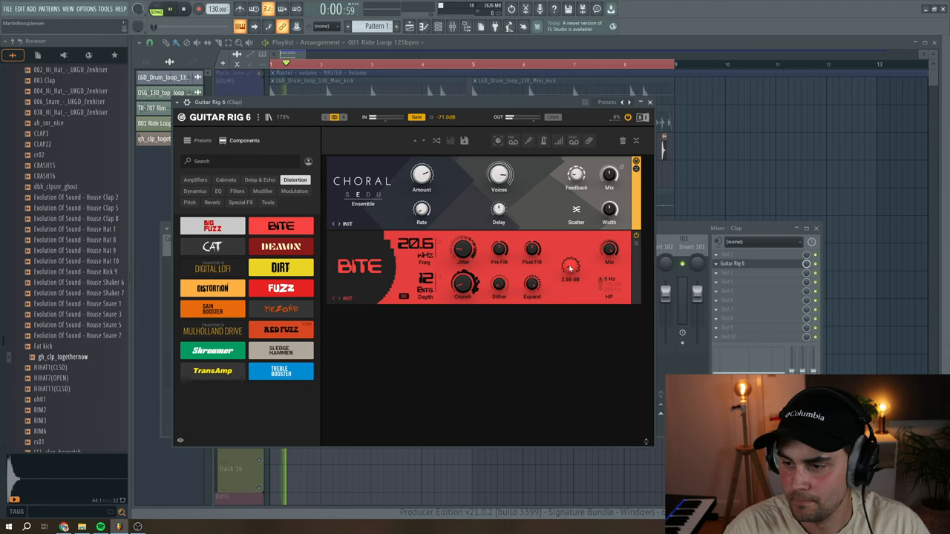
pyautogui.moveTo(569, 270); pyautogui.dragTo(570, 266)
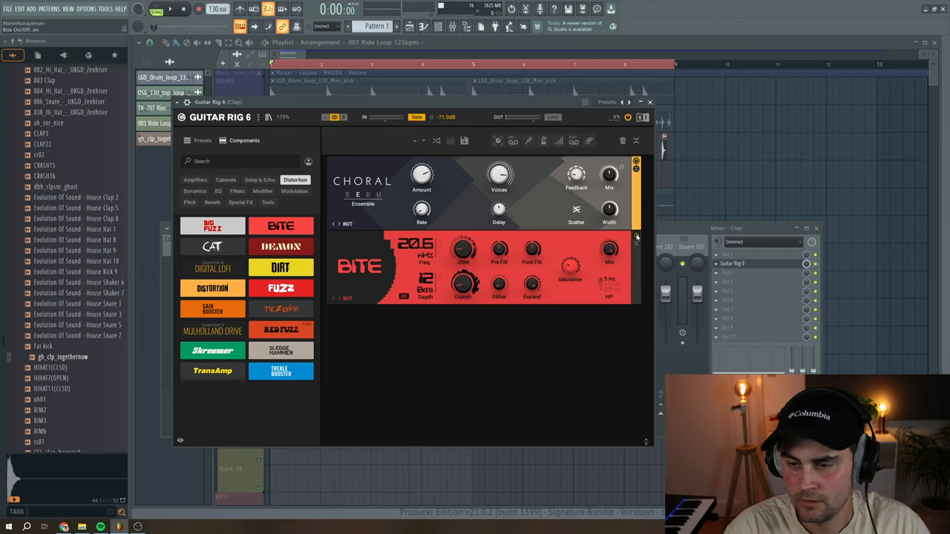
pyautogui.moveTo(489, 332)
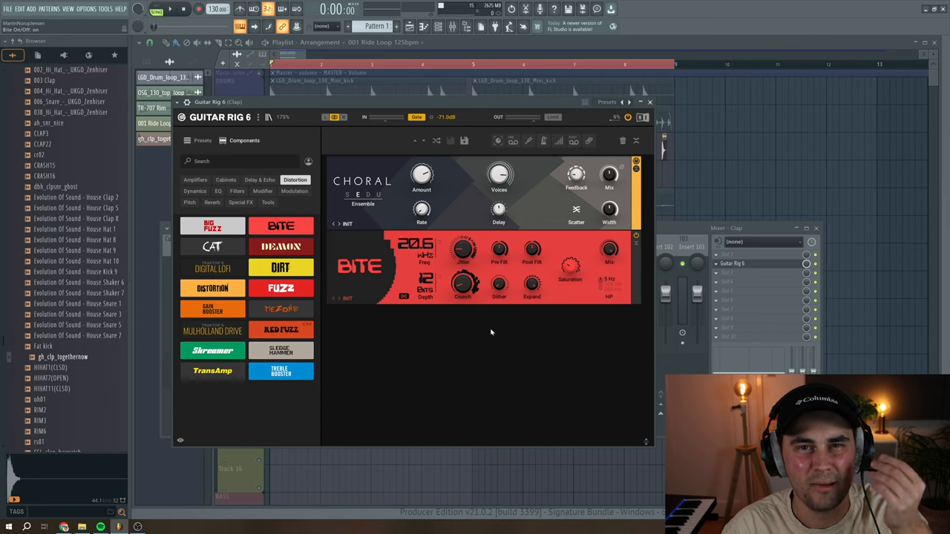
# Step: Add Psyche Delay below Bite and tweak its delay time while the loop plays
pyautogui.click(260, 179)
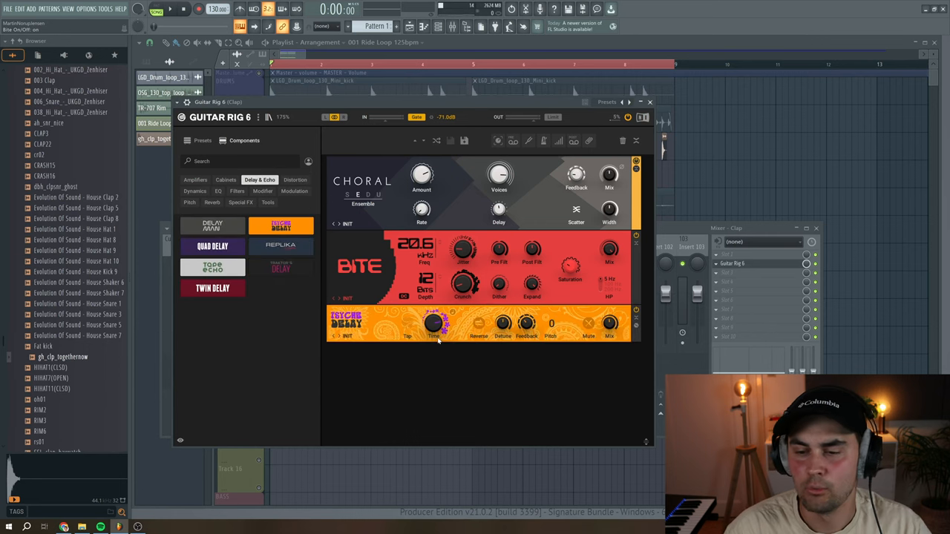
pyautogui.moveTo(433, 323); pyautogui.dragTo(434, 329)
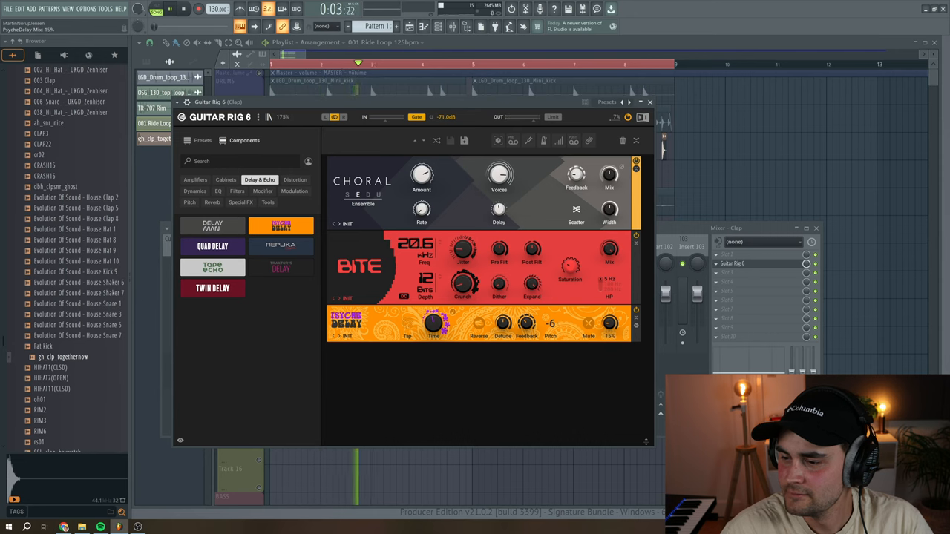
pyautogui.click(183, 9)
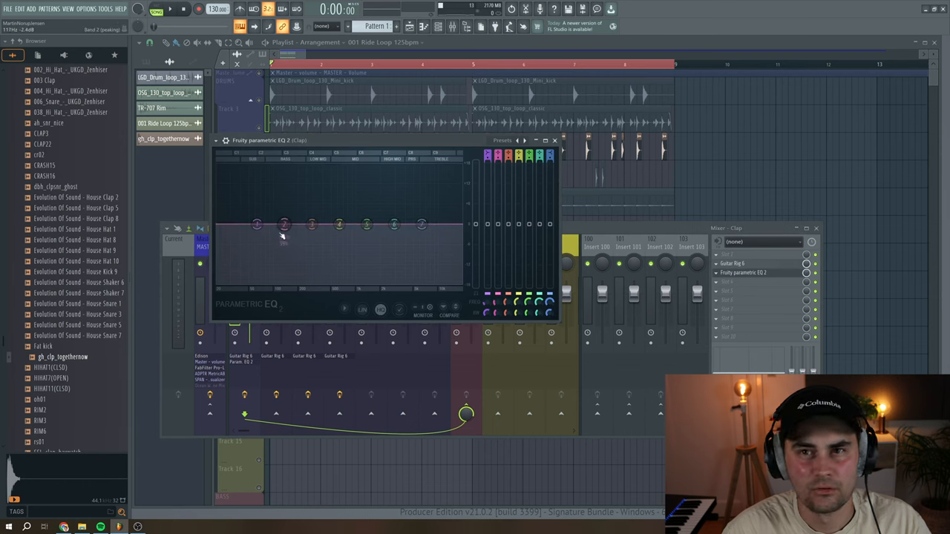
# Step: Set Fruity Parametric EQ 2 band 1 to High pass and audition the loop
pyautogui.rightClick(283, 224)
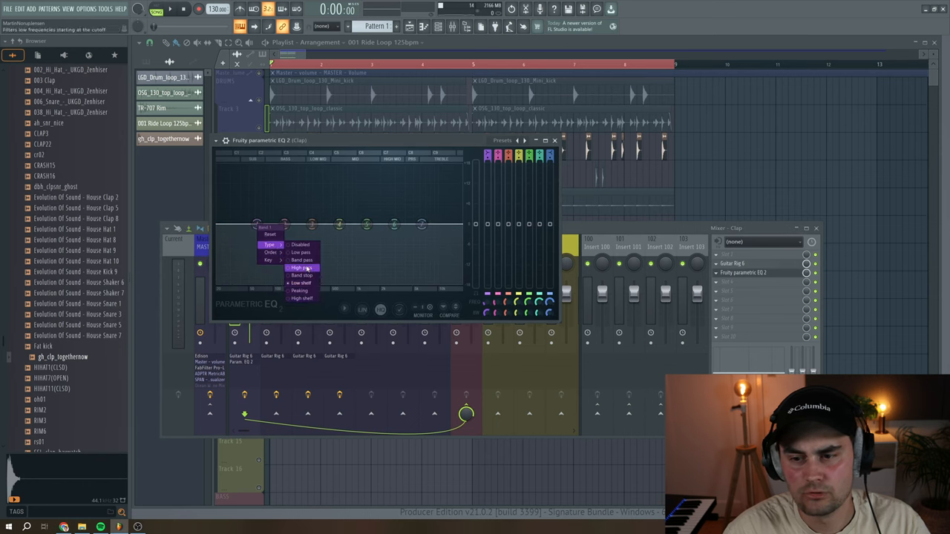
pyautogui.click(300, 267)
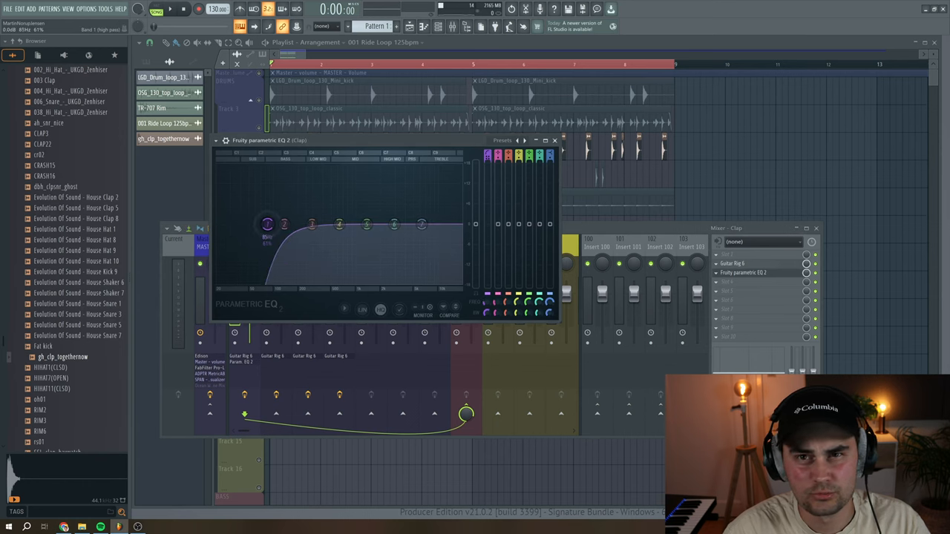
pyautogui.click(169, 9)
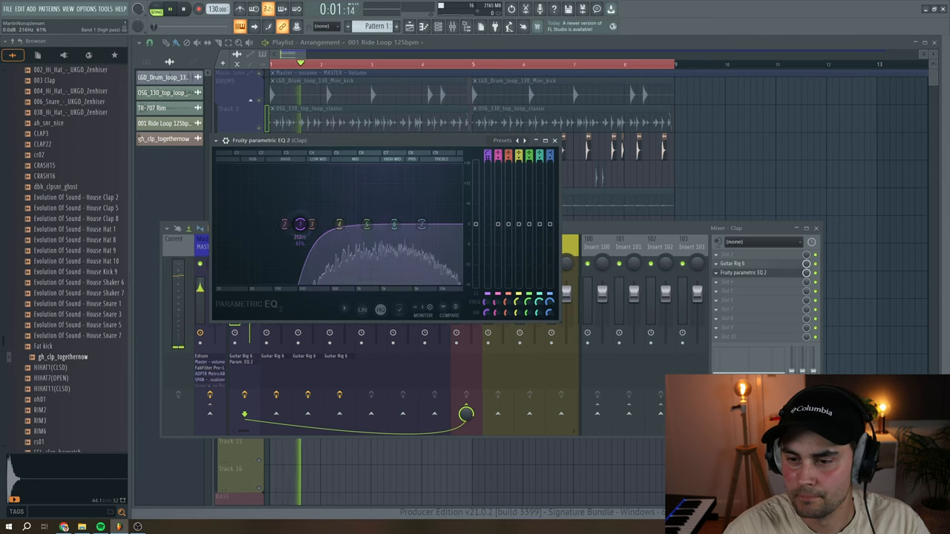
pyautogui.click(555, 139)
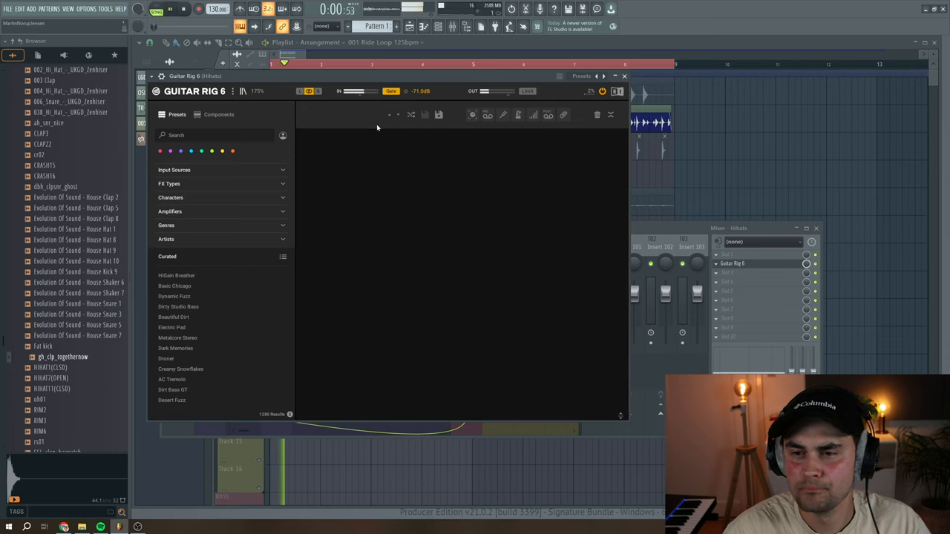
# Step: Bring the Phasis phaser into the second Guitar Rig 6 rack from Components
pyautogui.click(184, 9)
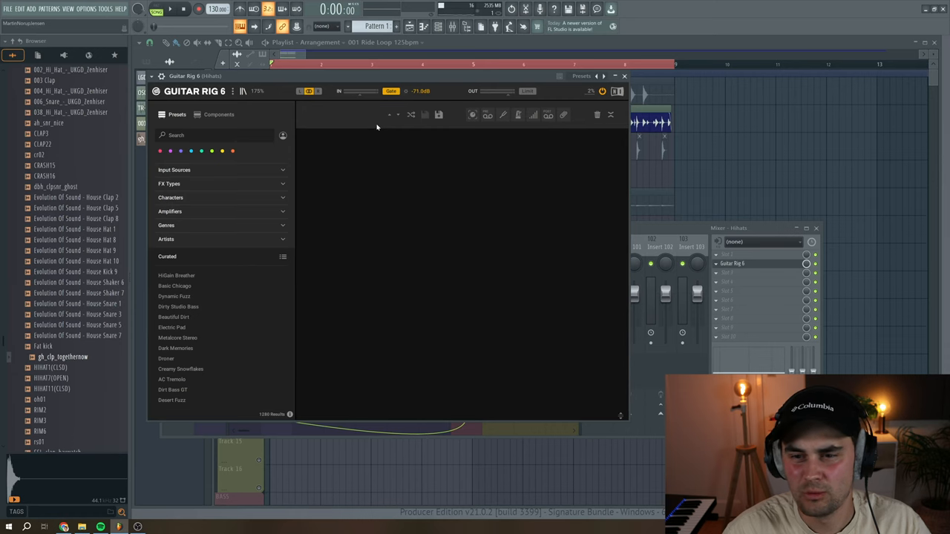
pyautogui.click(218, 114)
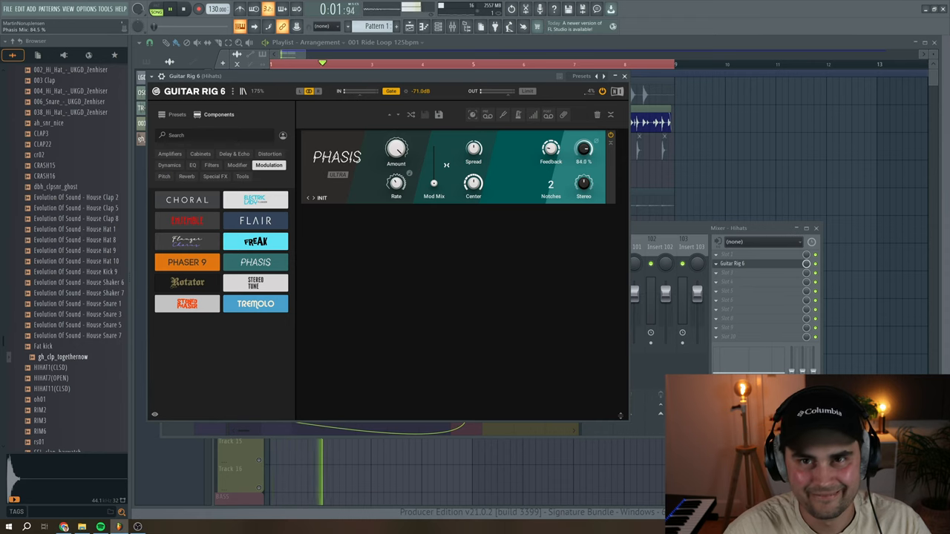
# Step: Raise the phaser notch count and adjust its mix and stereo spread
pyautogui.moveTo(550, 184); pyautogui.dragTo(550, 163)
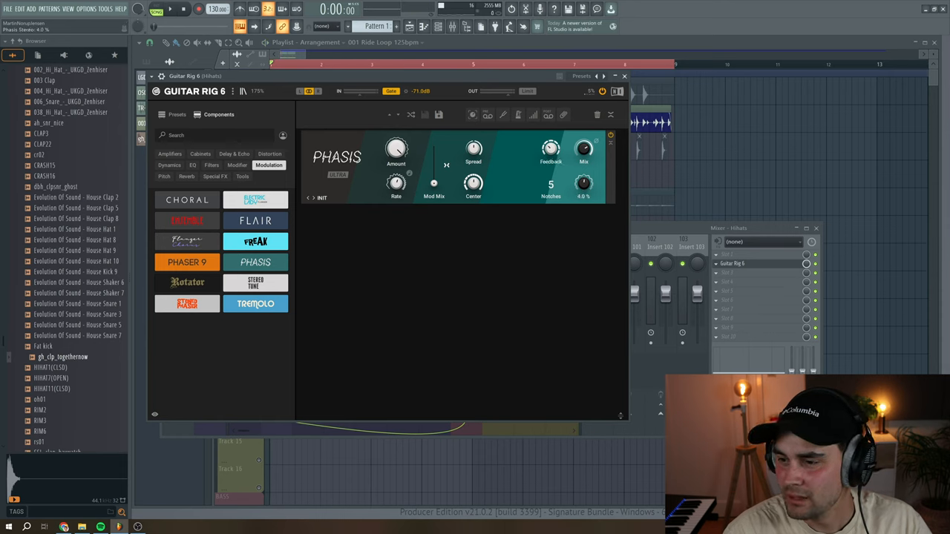
pyautogui.moveTo(583, 184); pyautogui.dragTo(583, 170)
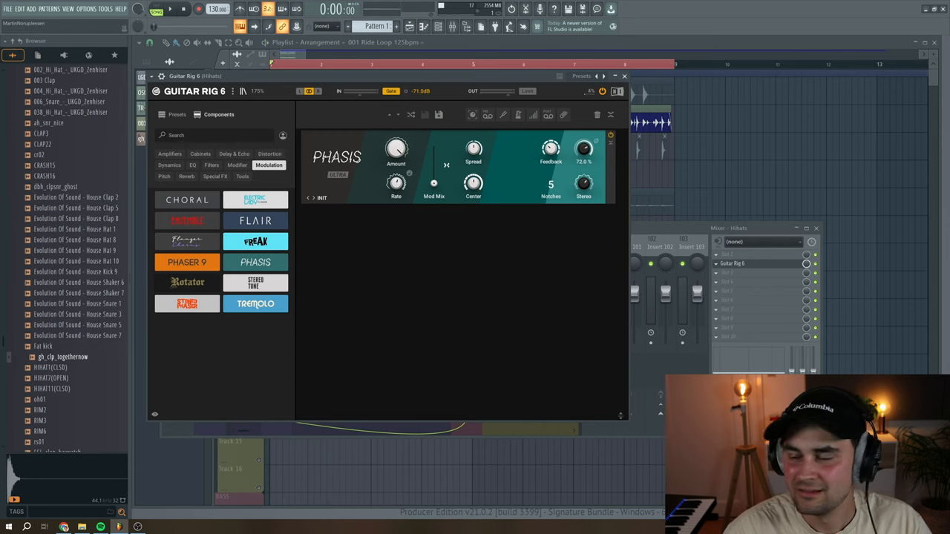
pyautogui.moveTo(582, 149); pyautogui.dragTo(581, 169)
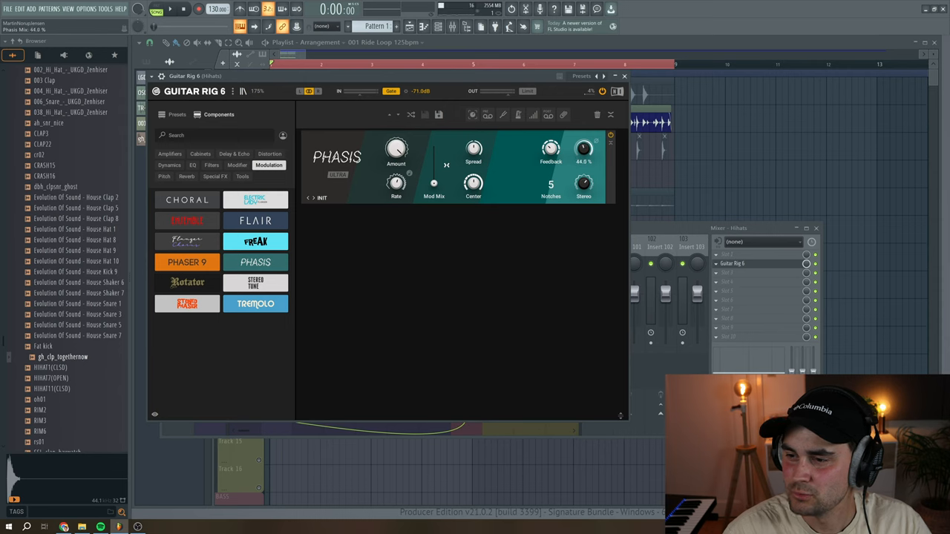
pyautogui.moveTo(584, 148); pyautogui.dragTo(584, 156)
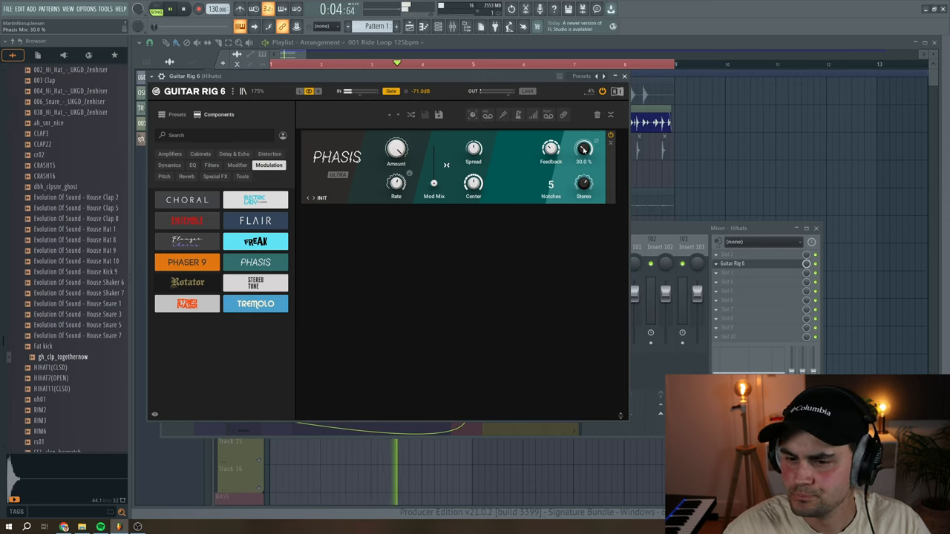
pyautogui.click(169, 9)
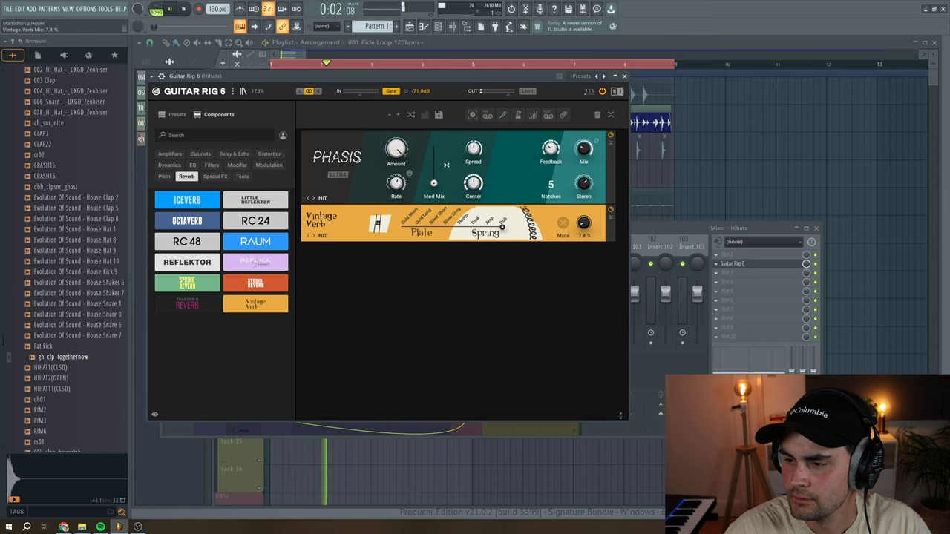
# Step: Adjust the Vintage Verb mix amount below the phaser
pyautogui.click(169, 9)
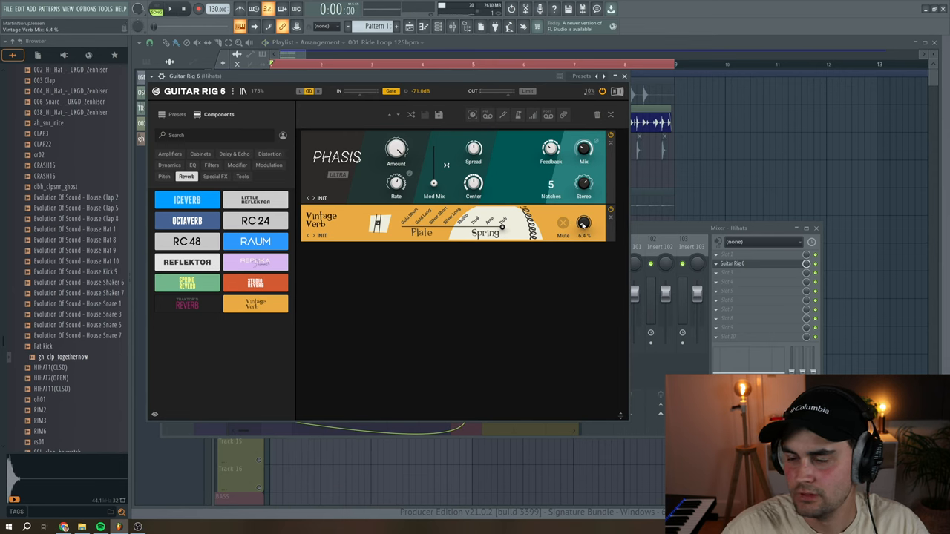
# Step: Add Split Mix from Tools under Vintage Verb and adjust its pan balance
pyautogui.click(242, 175)
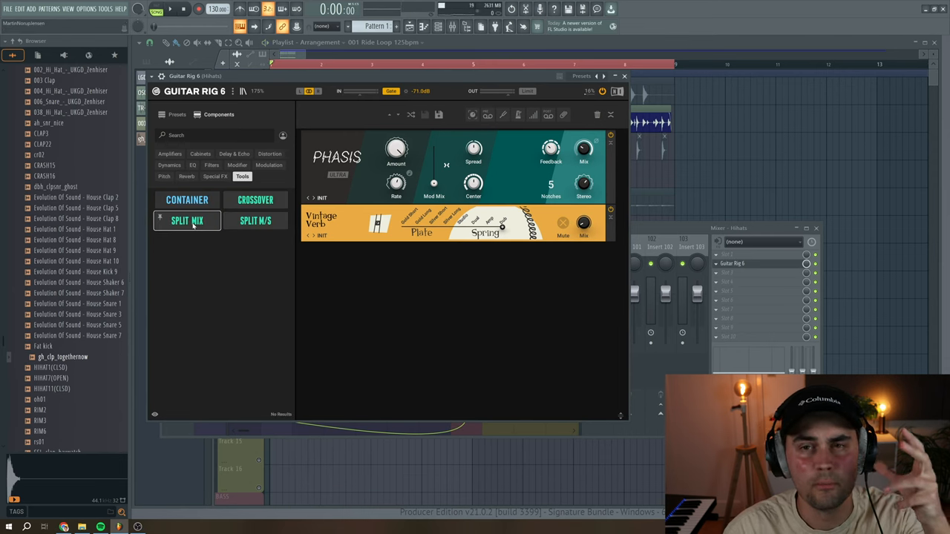
pyautogui.click(187, 220)
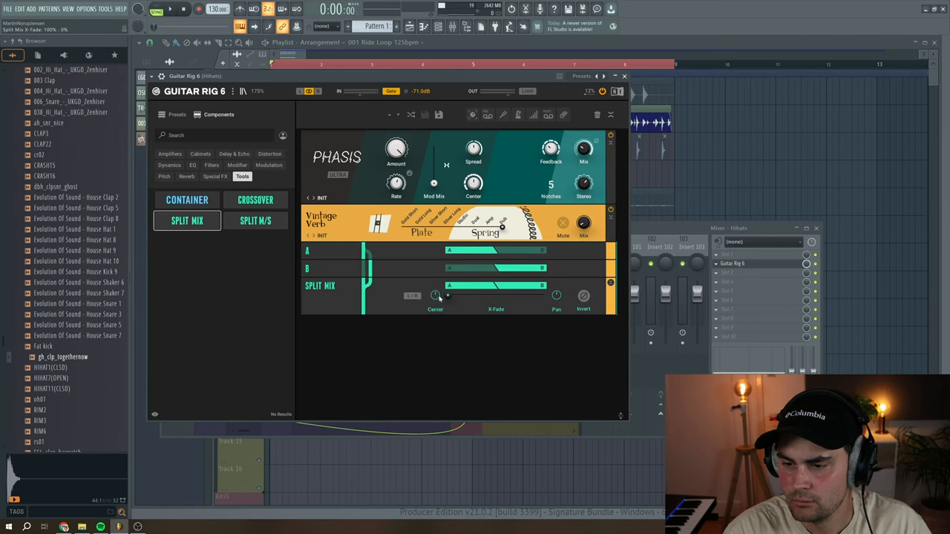
pyautogui.moveTo(436, 296); pyautogui.dragTo(427, 300)
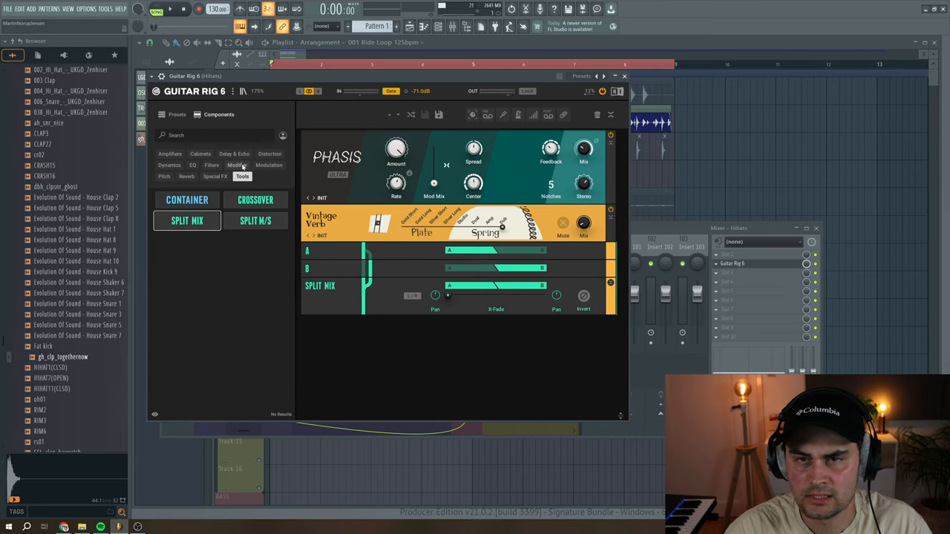
pyautogui.click(238, 165)
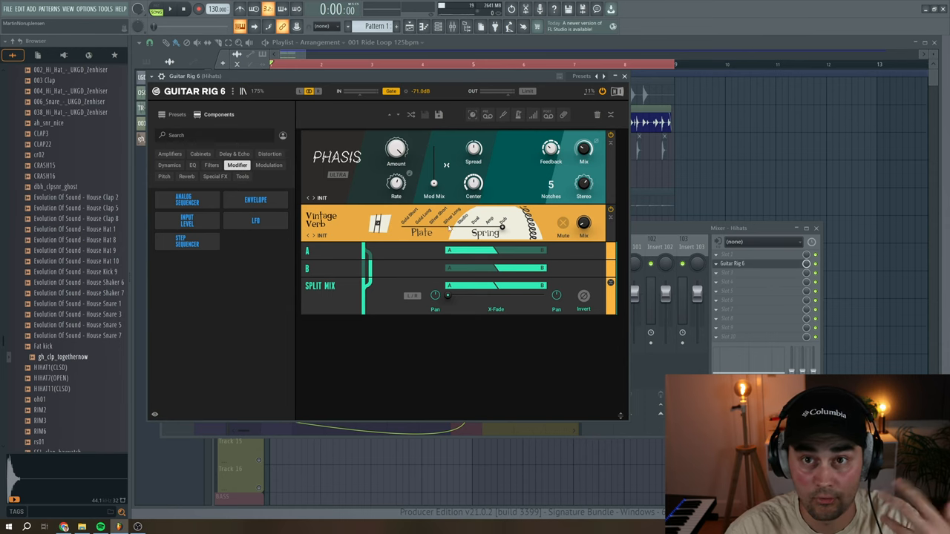
# Step: Add a Random-waveform LFO under Split Mix assigned to its Pan, then audition
pyautogui.click(255, 220)
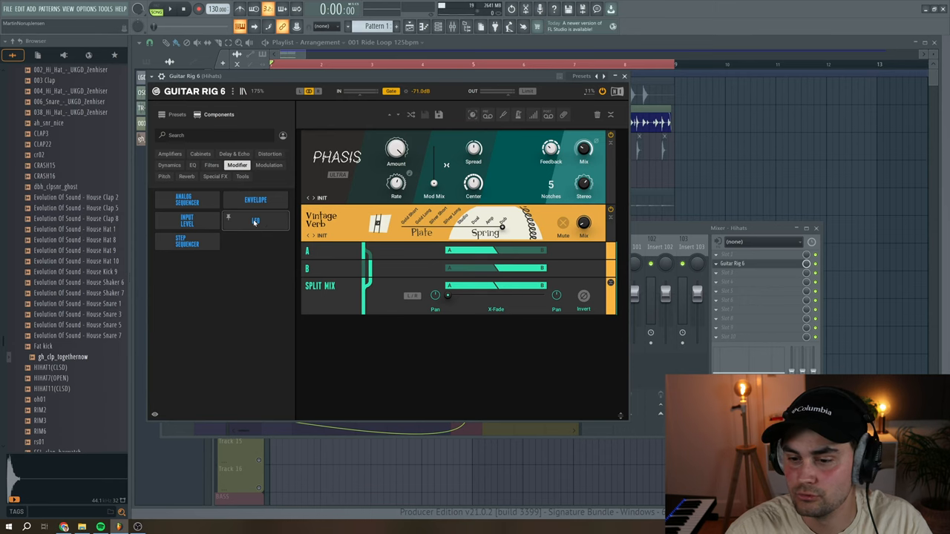
pyautogui.click(255, 220)
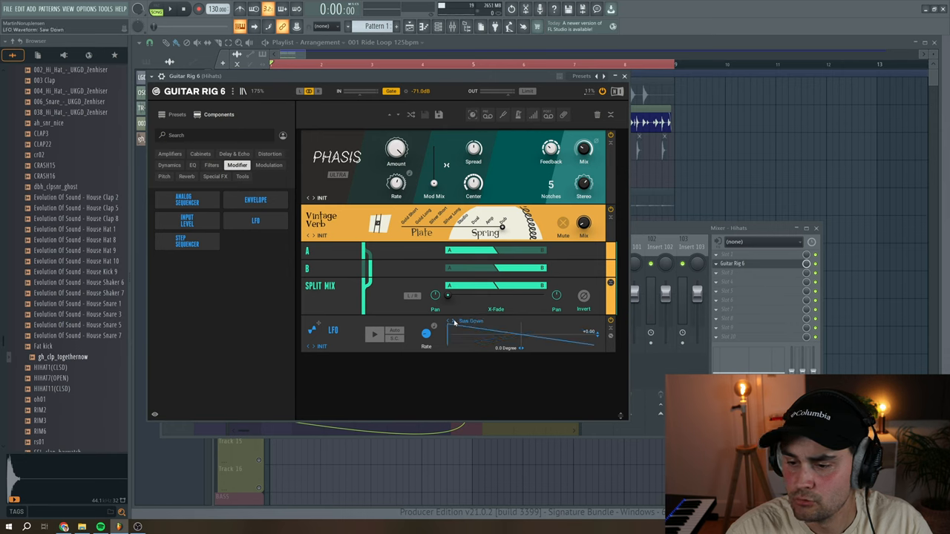
pyautogui.click(427, 291)
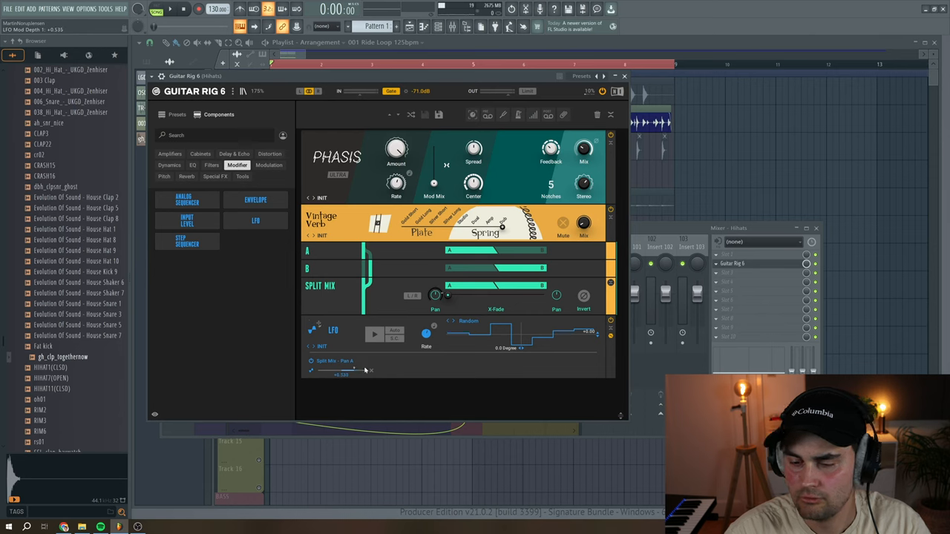
pyautogui.click(170, 9)
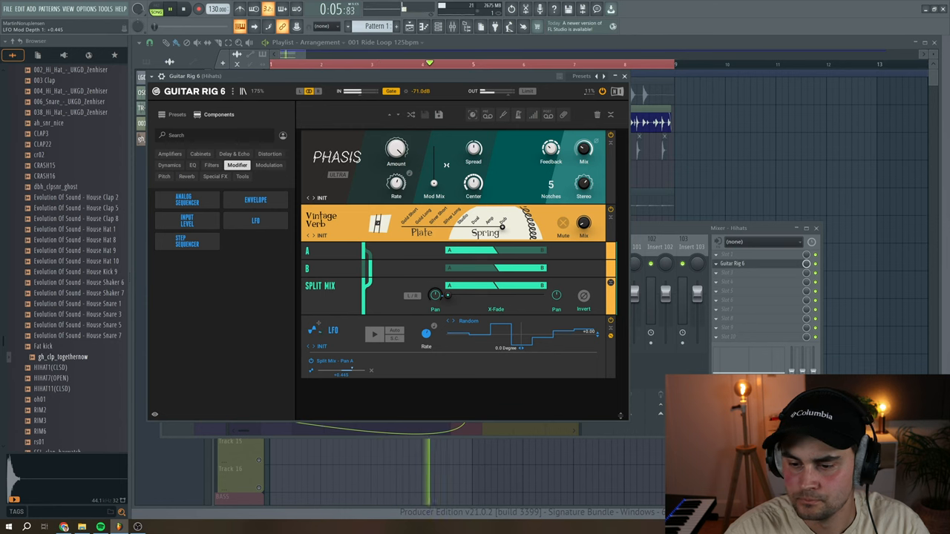
# Step: Close the chain with Transient Master from Dynamics, adjusting its Attack and Sustain
pyautogui.click(169, 165)
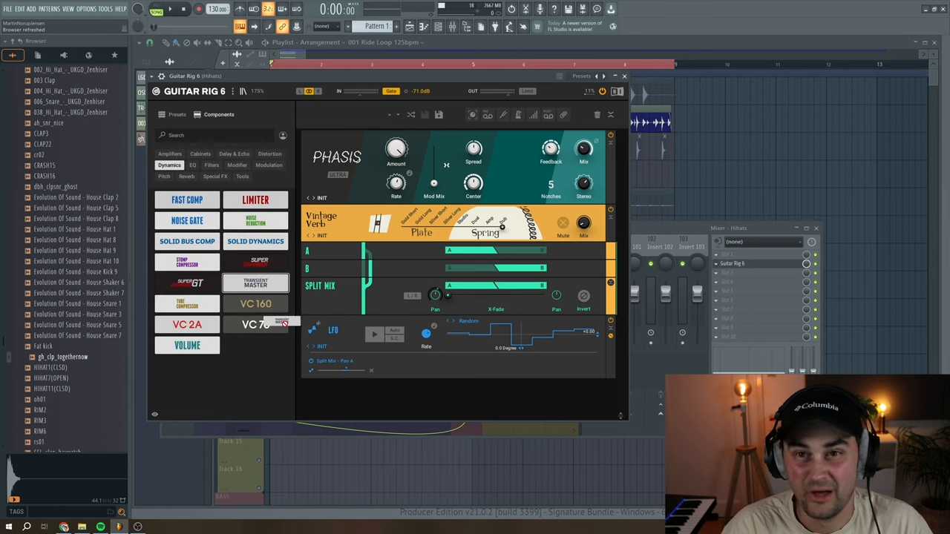
pyautogui.click(255, 285)
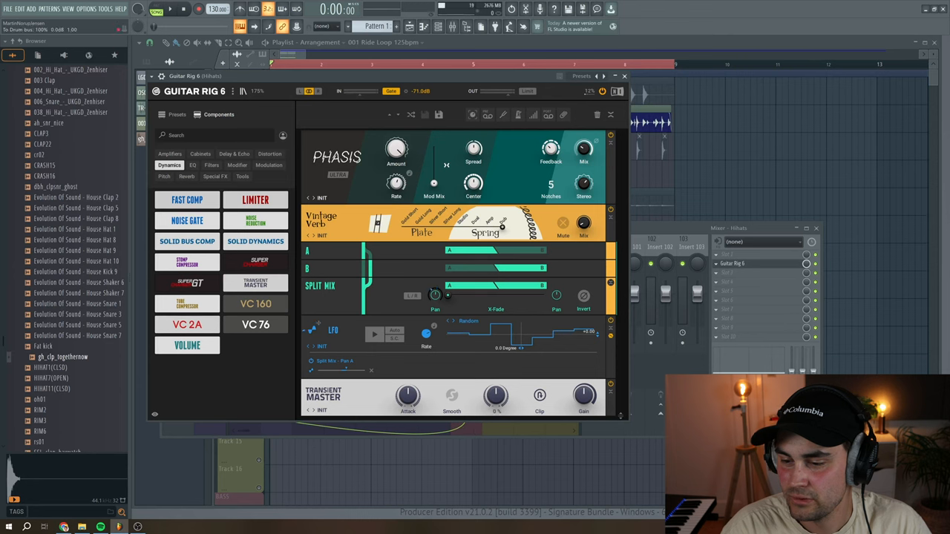
pyautogui.moveTo(496, 397); pyautogui.dragTo(496, 403)
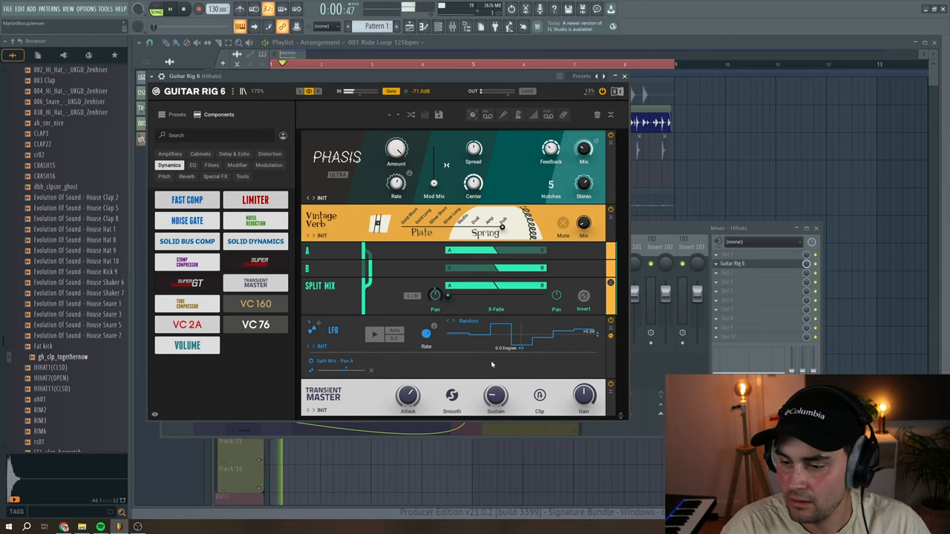
pyautogui.moveTo(496, 394); pyautogui.dragTo(495, 416)
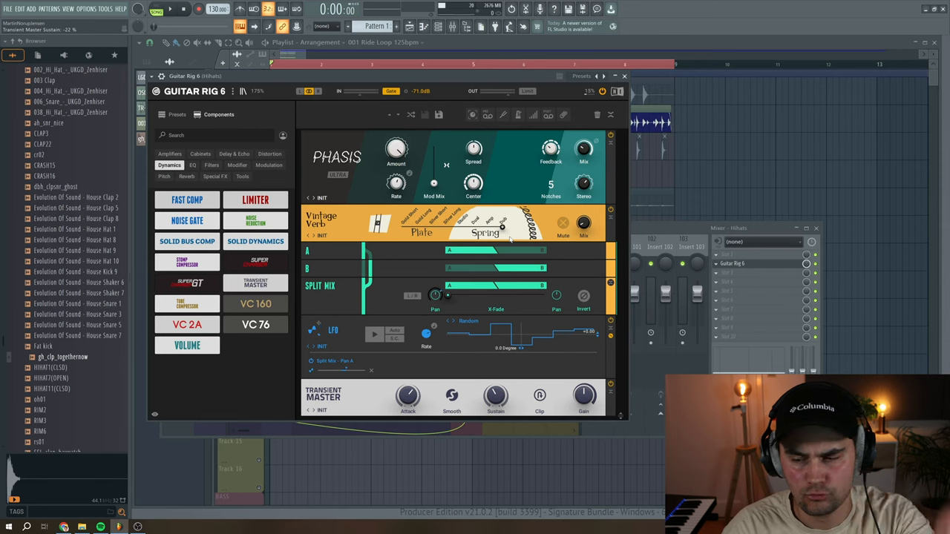
pyautogui.moveTo(466, 314)
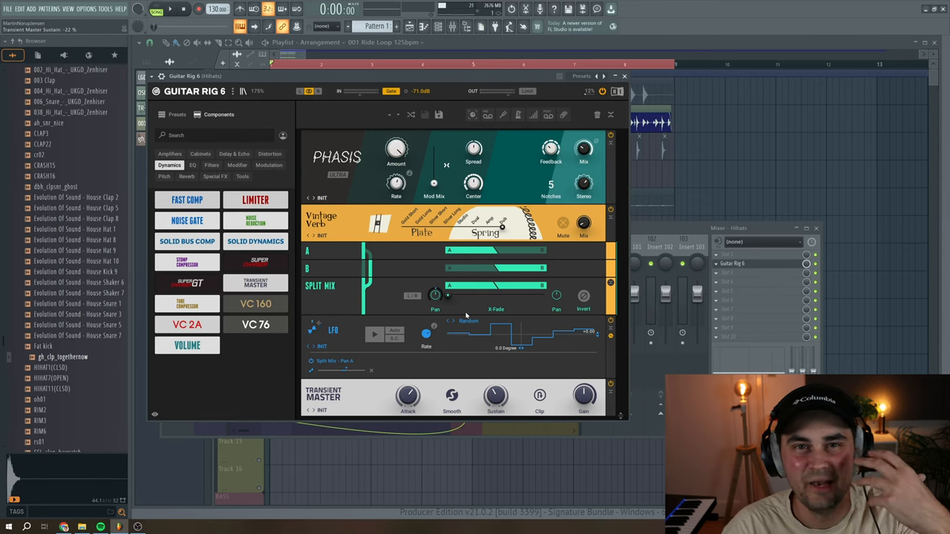
pyautogui.click(623, 75)
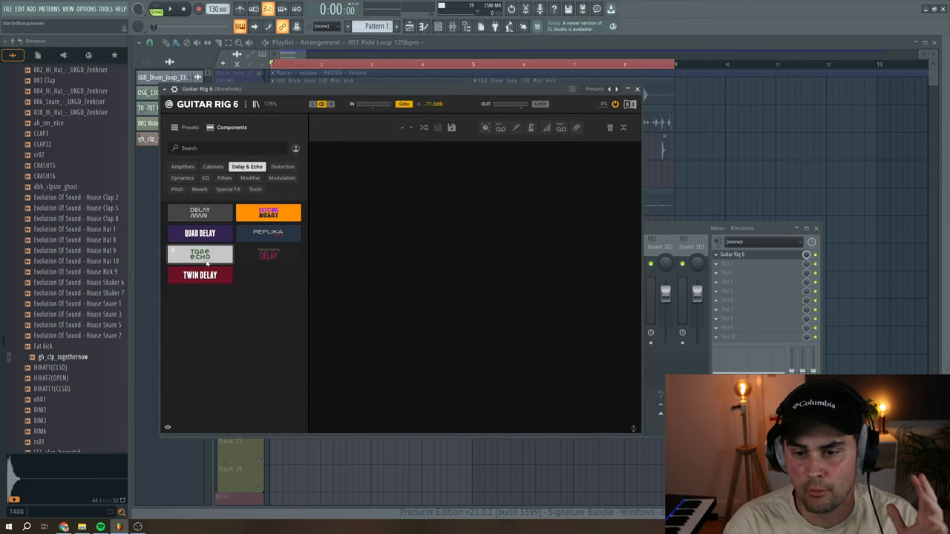
# Step: Add Tape Echo to the empty rack and adjust its Echo and Verb Volume levels
pyautogui.doubleClick(199, 255)
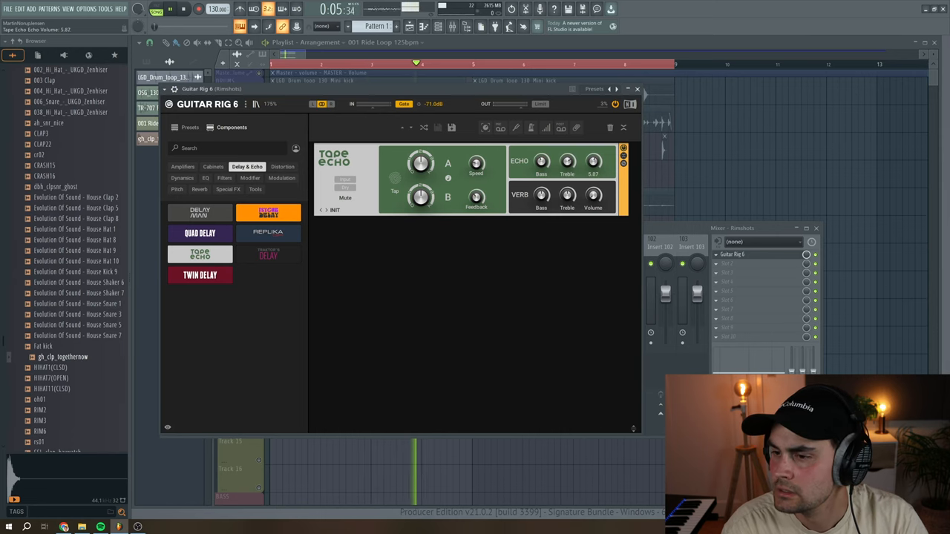
pyautogui.click(169, 9)
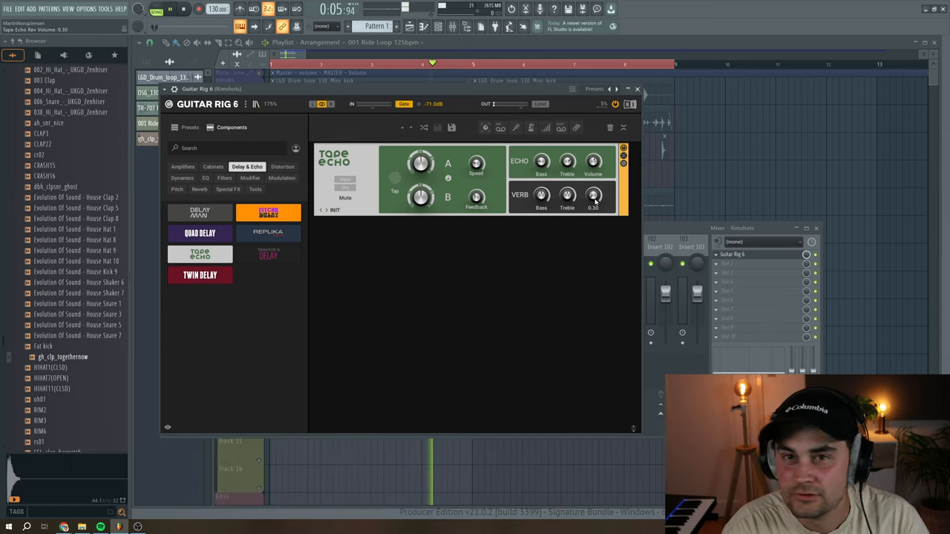
pyautogui.moveTo(567, 196); pyautogui.dragTo(567, 178)
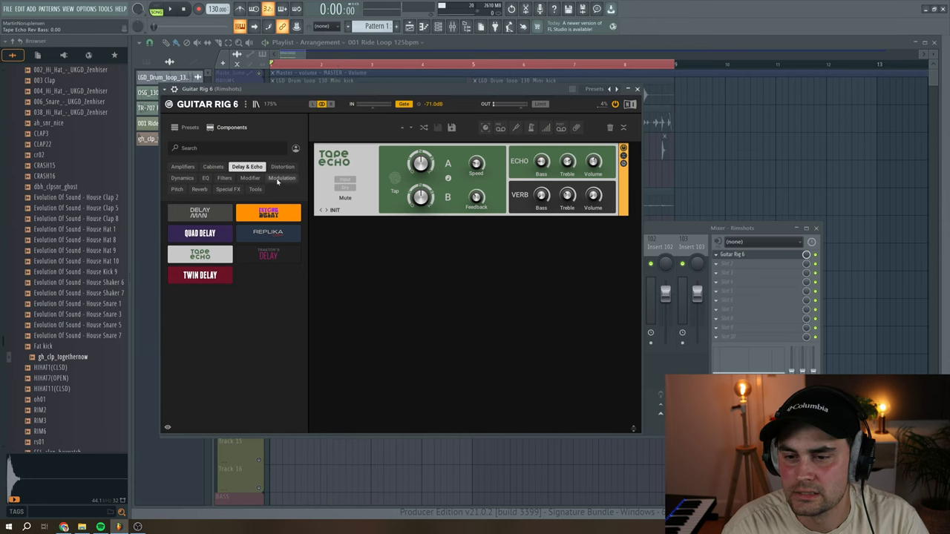
# Step: Insert an Auto Filter from the Filters category above Tape Echo in the rack
pyautogui.click(224, 178)
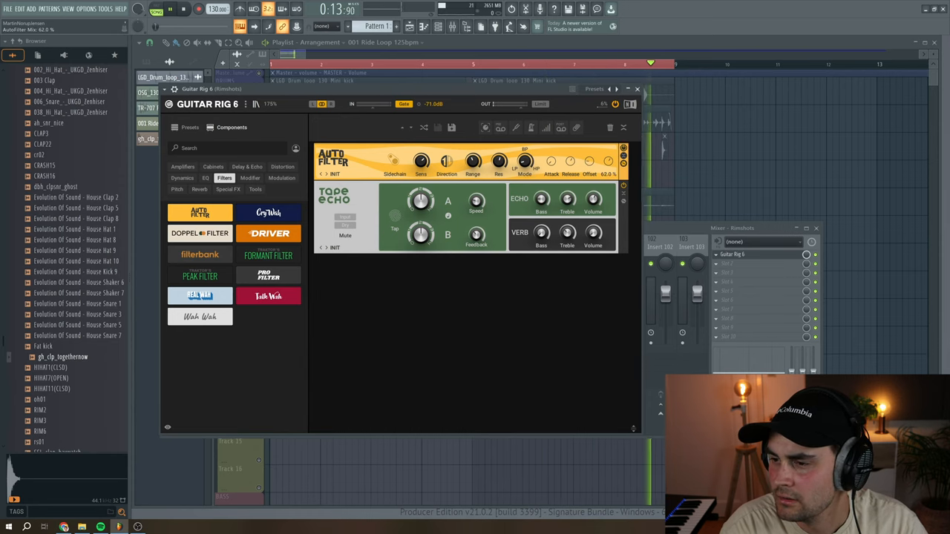
# Step: Add Grain Delay from Special FX below Tape Echo and enable its Reverse mode
pyautogui.click(229, 190)
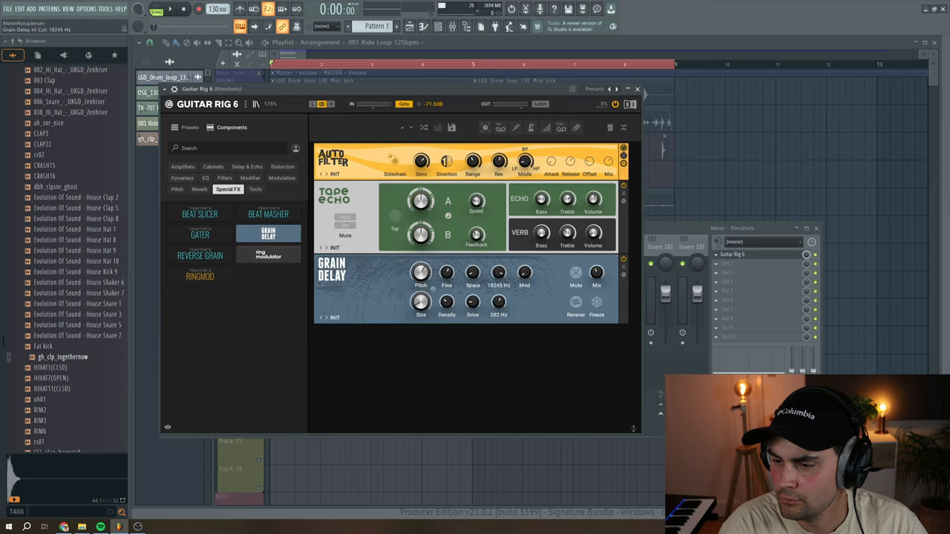
pyautogui.click(249, 178)
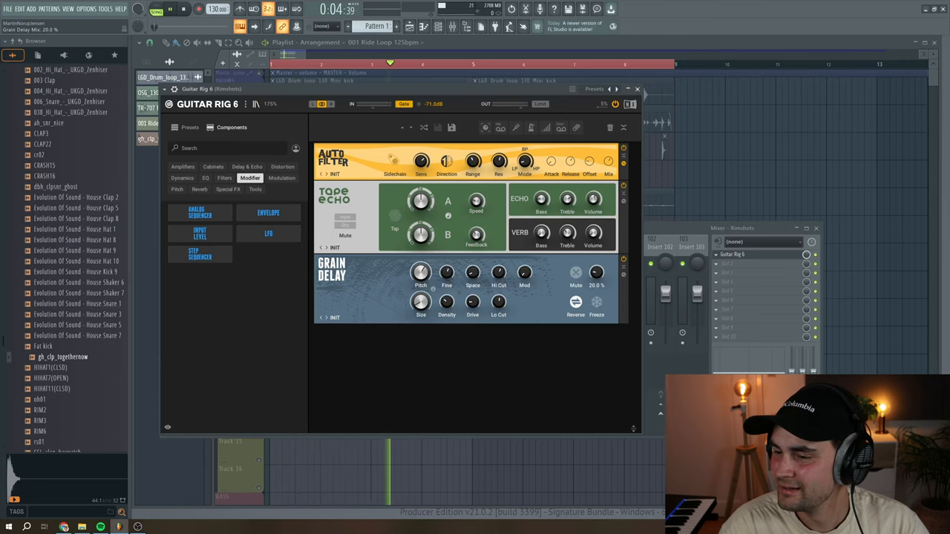
pyautogui.click(184, 9)
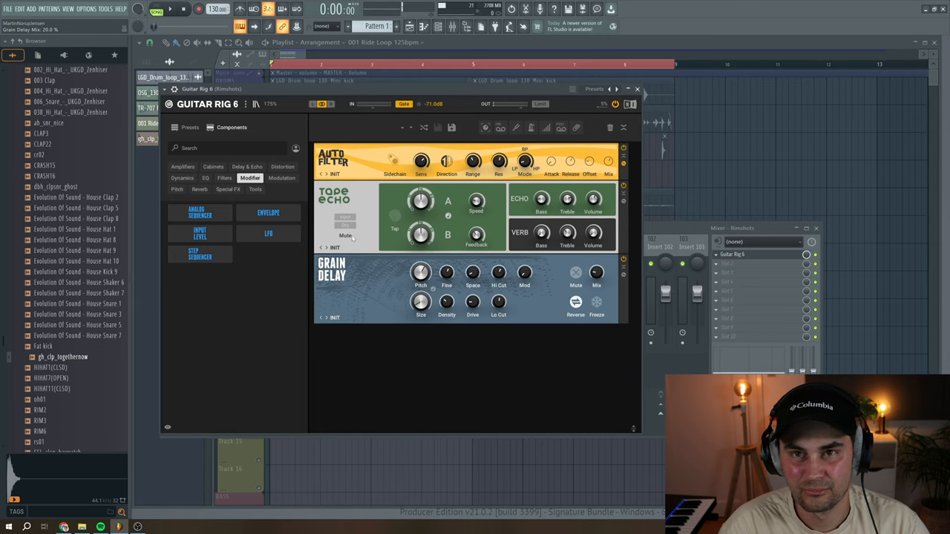
# Step: Add the Bite bitcrusher from Distortion at the bottom of the rack
pyautogui.click(282, 166)
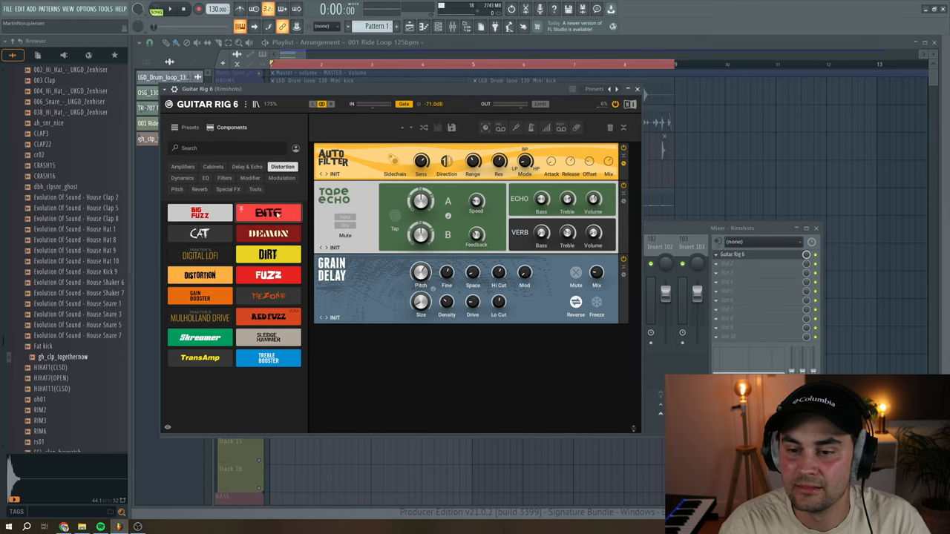
pyautogui.click(267, 214)
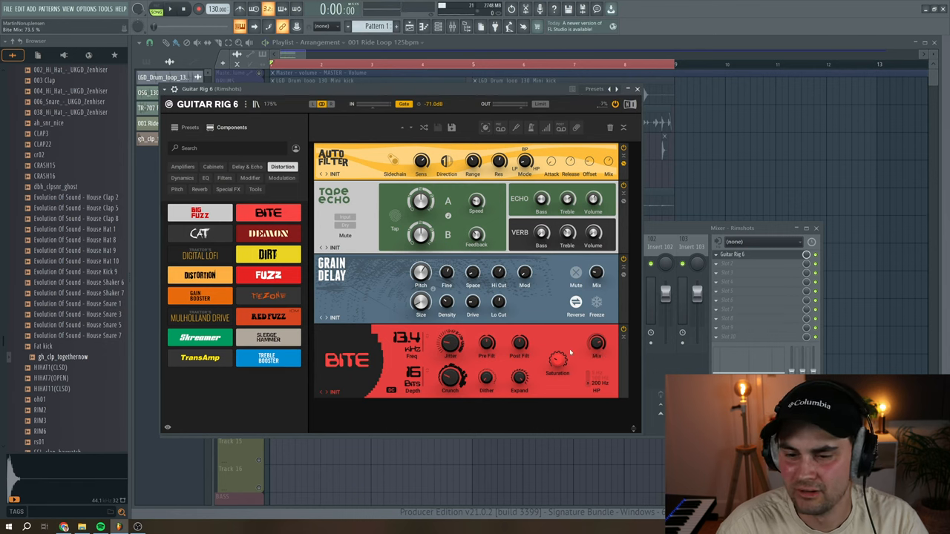
# Step: Load Guitar Rig 6 in an insert slot on the Cymbals mixer channel
pyautogui.click(637, 89)
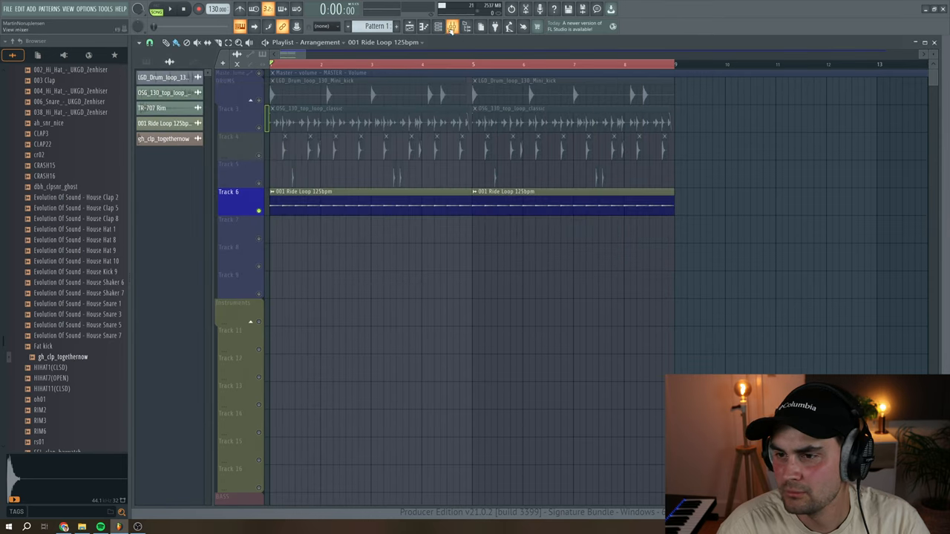
pyautogui.click(451, 27)
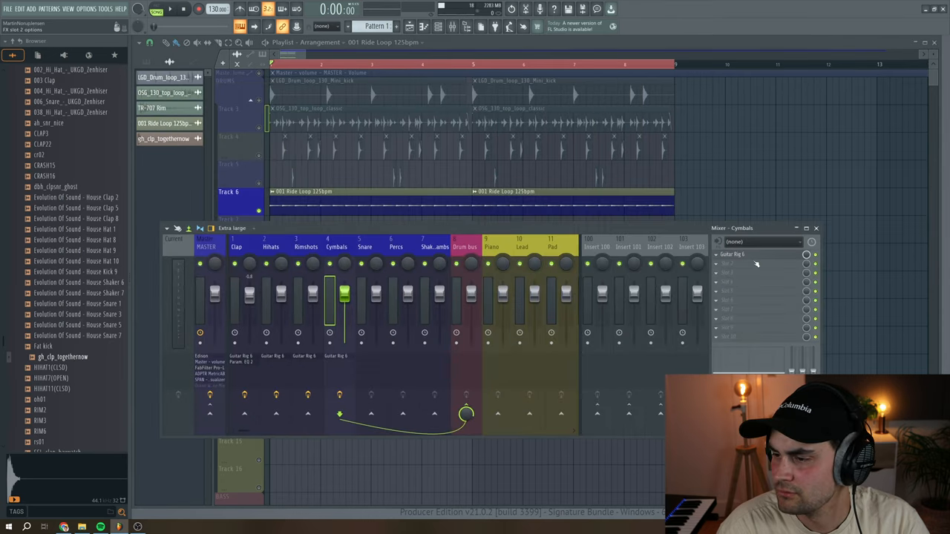
pyautogui.click(754, 256)
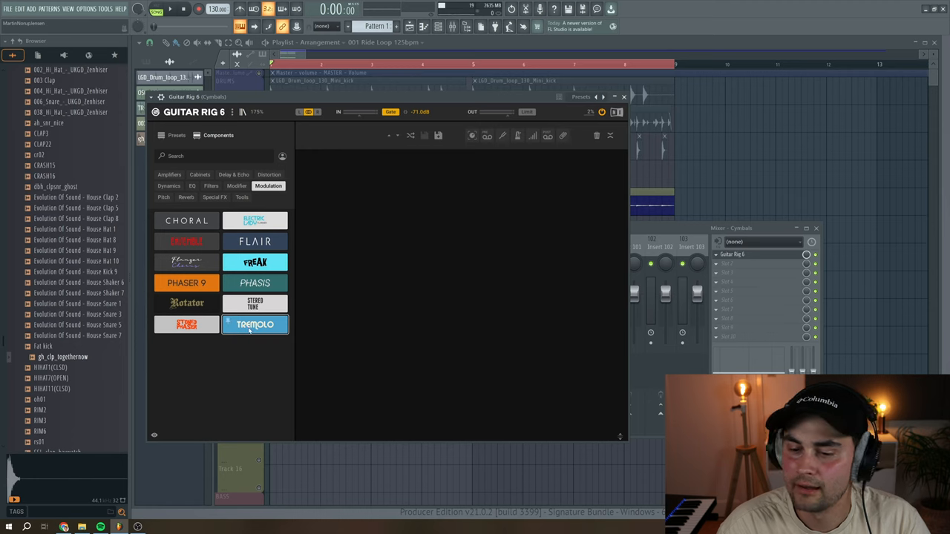
# Step: Add a Tremolo from Modulation and adjust its Rate and Intensity
pyautogui.doubleClick(255, 324)
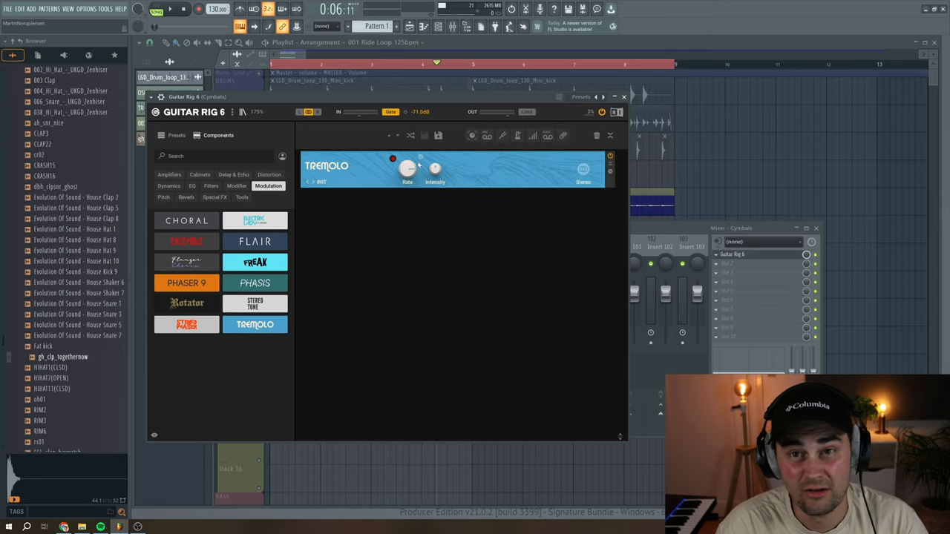
pyautogui.moveTo(434, 171); pyautogui.dragTo(433, 163)
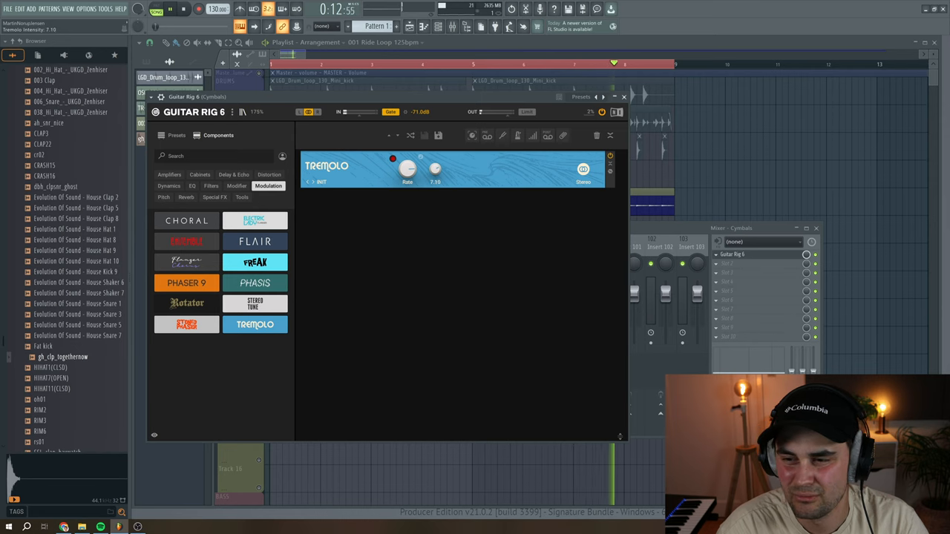
pyautogui.moveTo(436, 166); pyautogui.dragTo(437, 178)
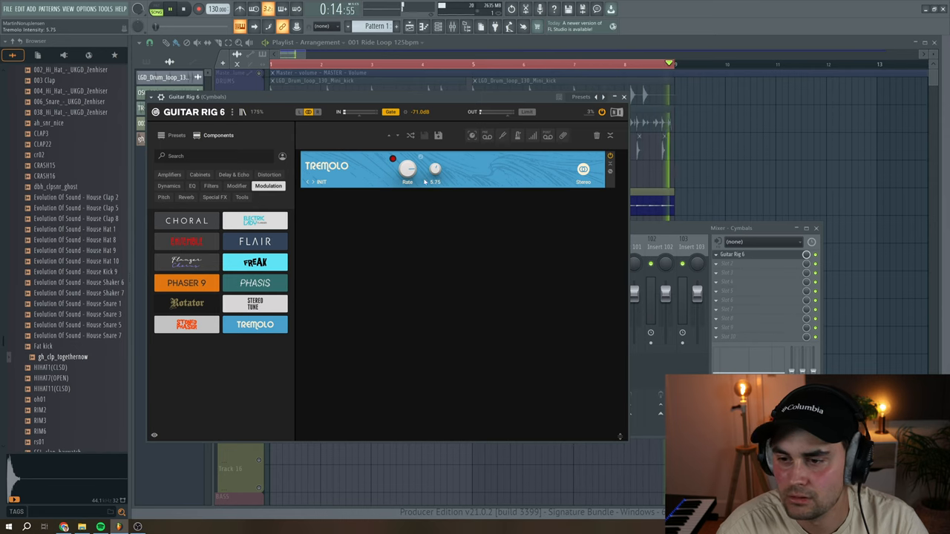
# Step: Add a Step Sequencer modulator below the Tremolo in the rack
pyautogui.click(236, 186)
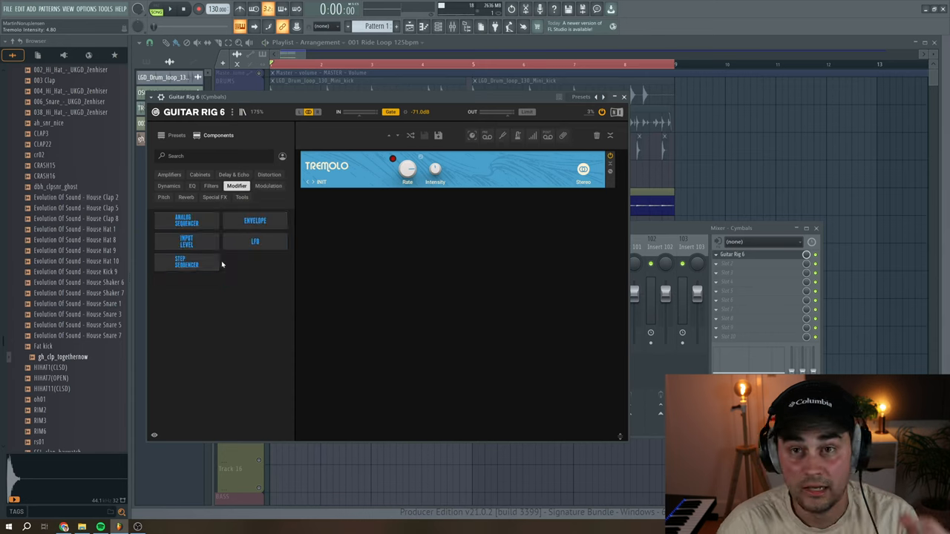
pyautogui.click(186, 262)
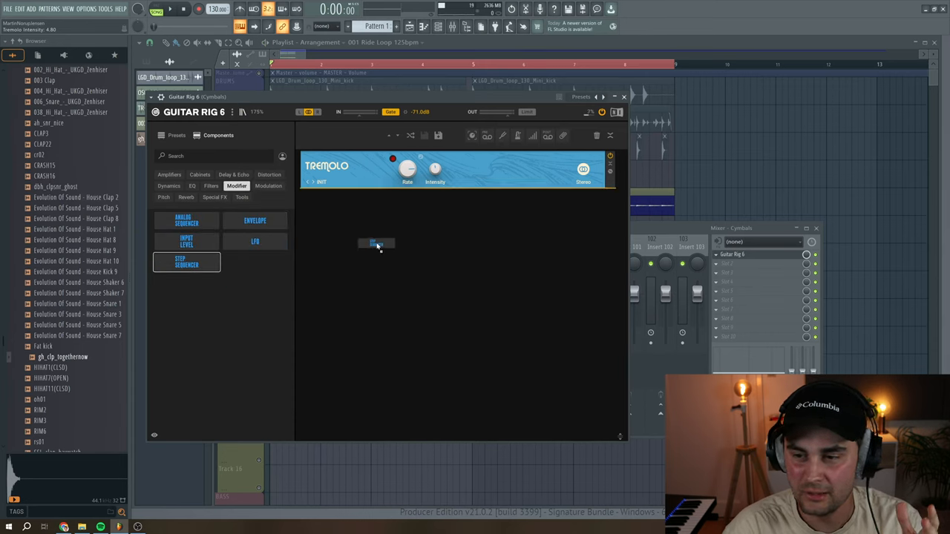
pyautogui.click(268, 175)
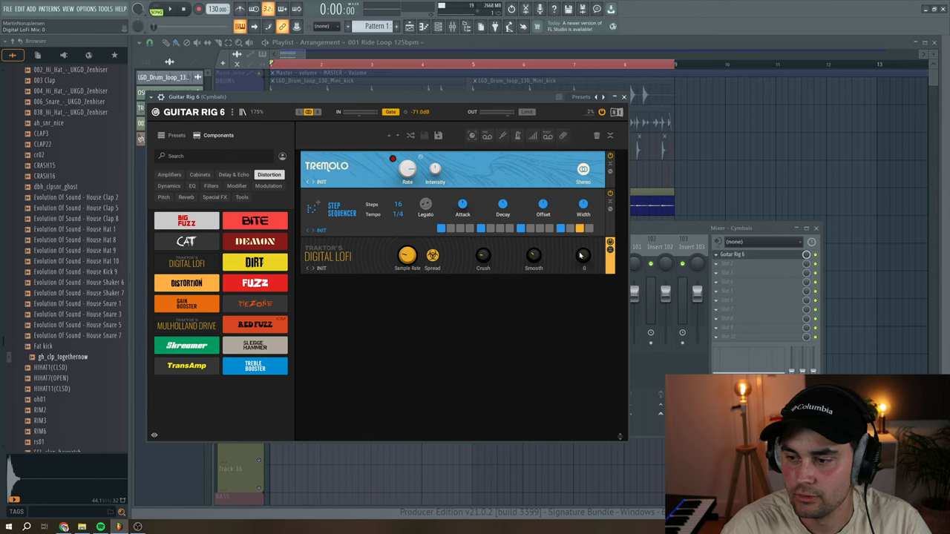
# Step: Add Digital Lofi from Distortion and adjust its crush amount
pyautogui.click(441, 228)
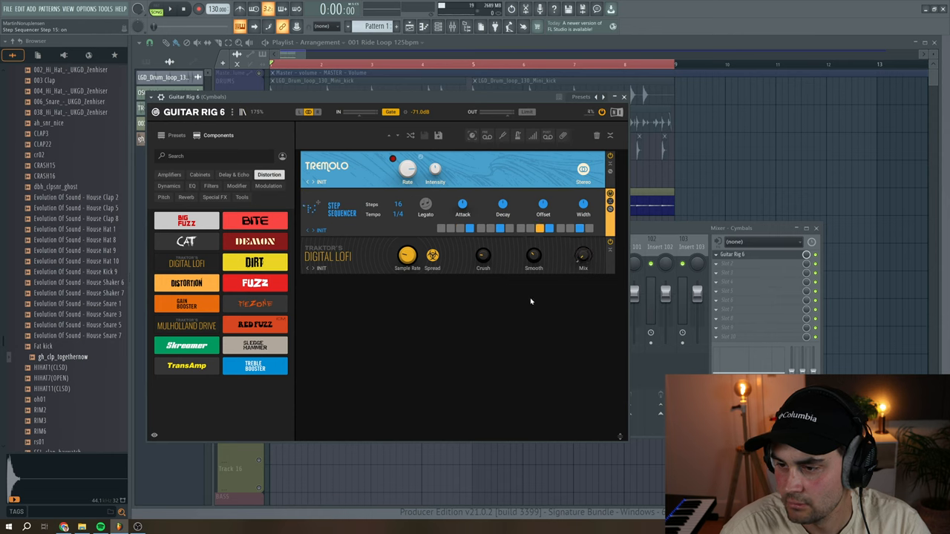
pyautogui.click(169, 9)
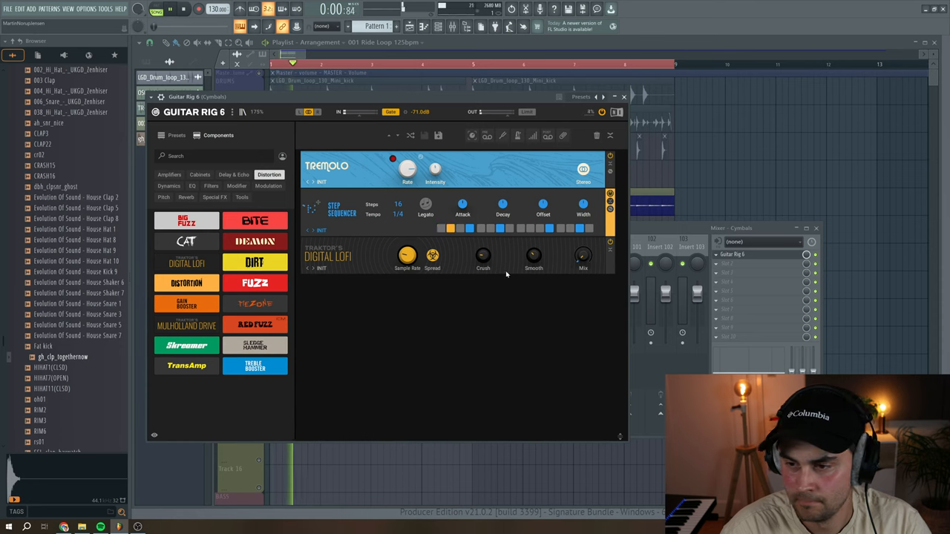
pyautogui.moveTo(581, 256); pyautogui.dragTo(582, 267)
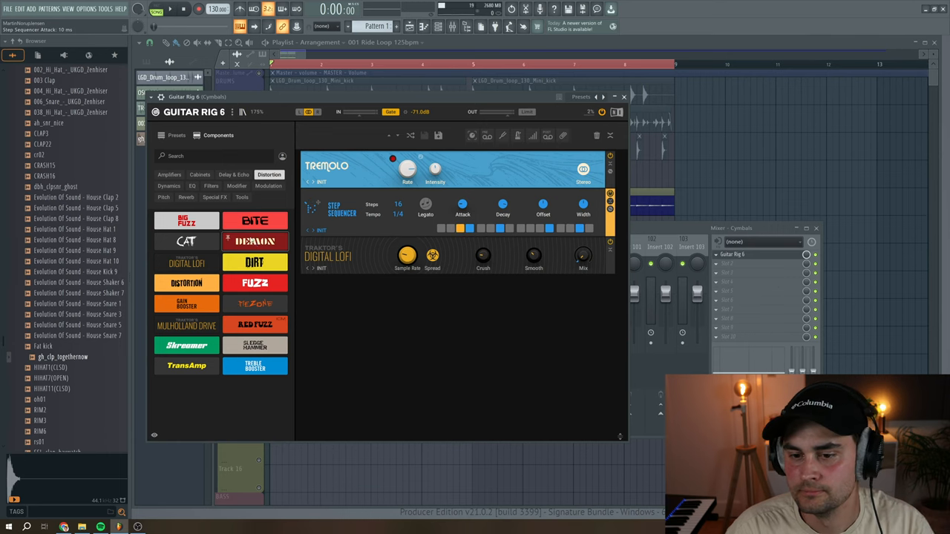
# Step: Add a Ring Modulator from Special FX after Digital Lofi
pyautogui.click(214, 196)
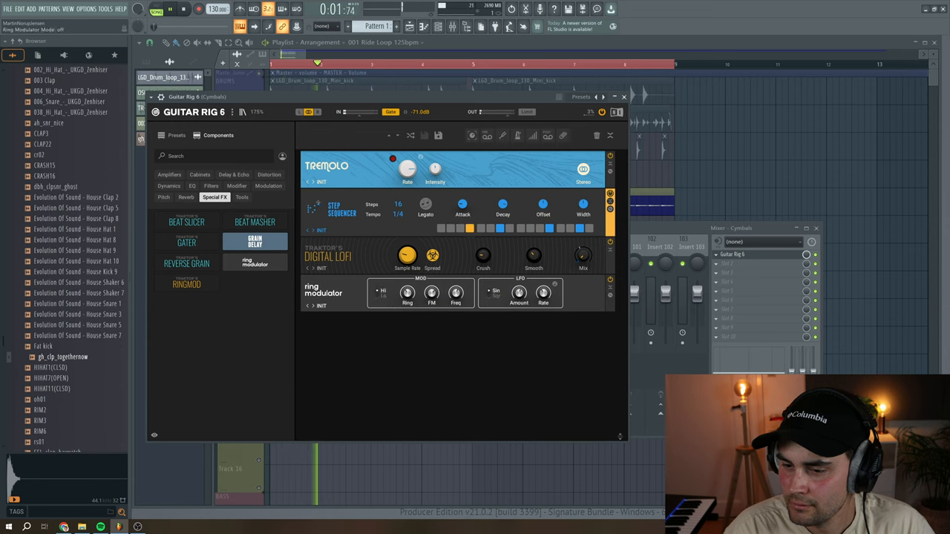
pyautogui.click(377, 299)
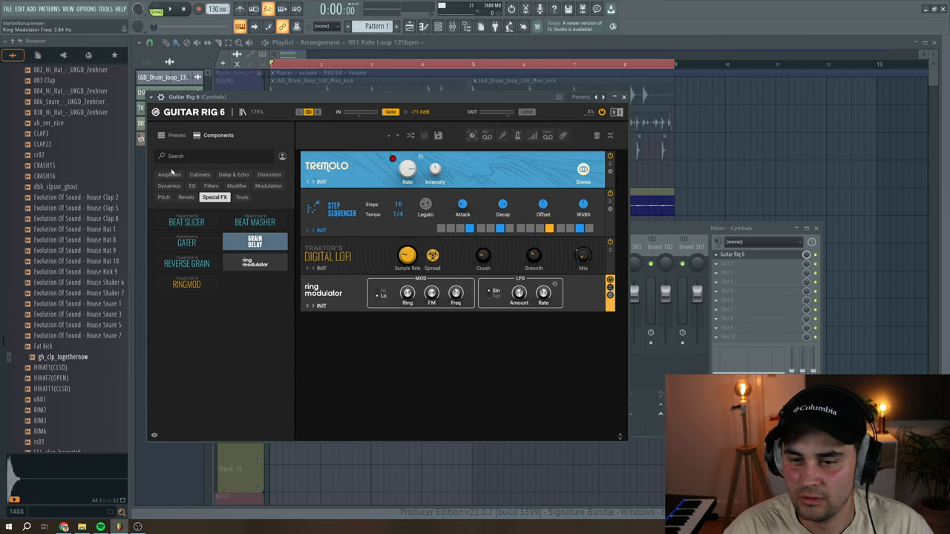
# Step: Add a VC 2A compressor from Dynamics and dial in its gain and dry/wet mix
pyautogui.click(169, 175)
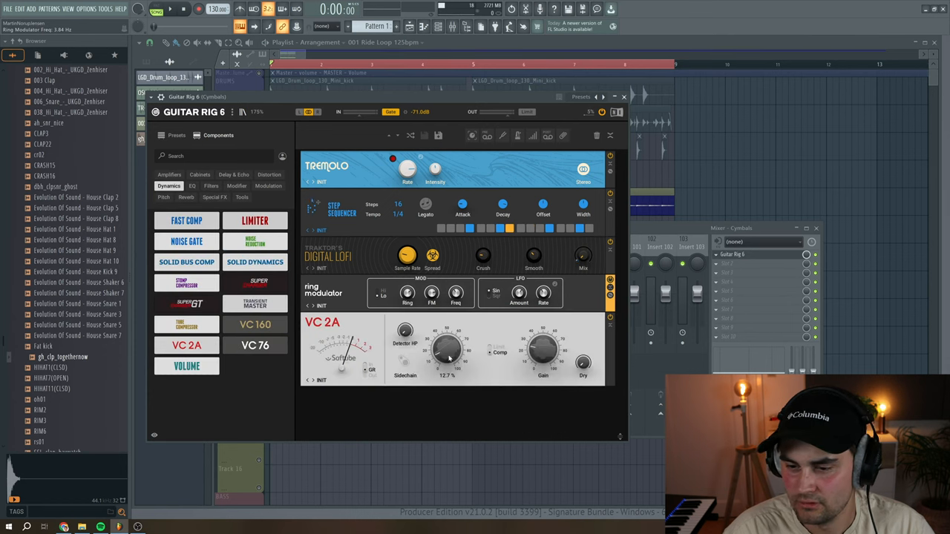
pyautogui.moveTo(445, 349); pyautogui.dragTo(448, 339)
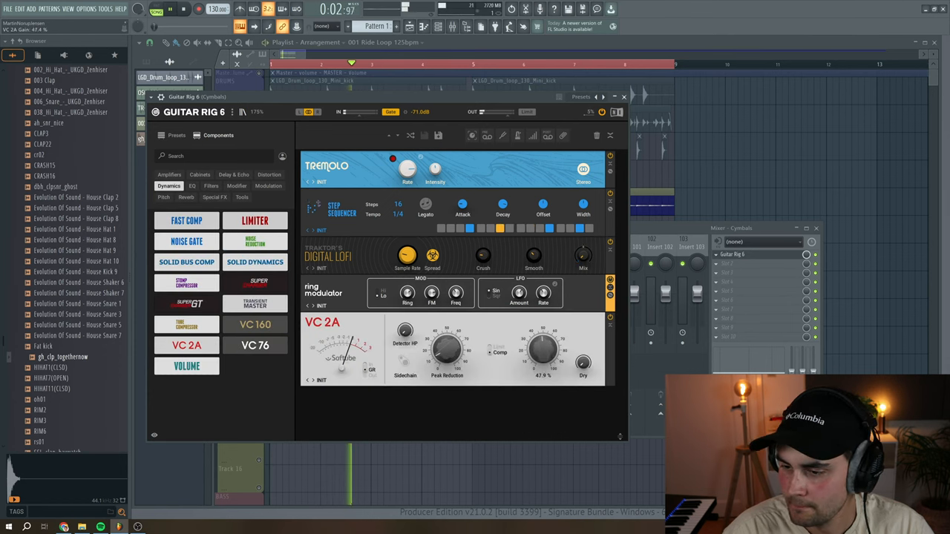
pyautogui.moveTo(542, 348); pyautogui.dragTo(541, 363)
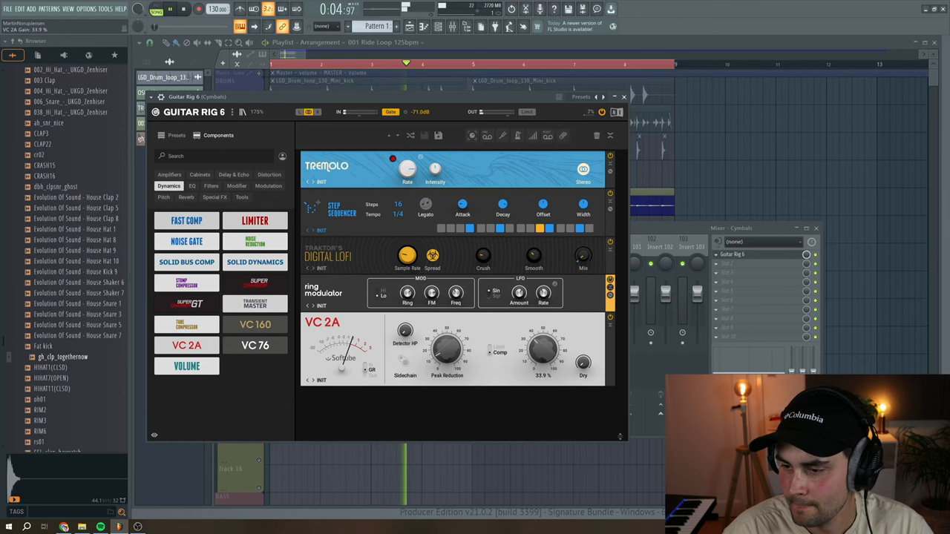
pyautogui.moveTo(431, 291); pyautogui.dragTo(430, 275)
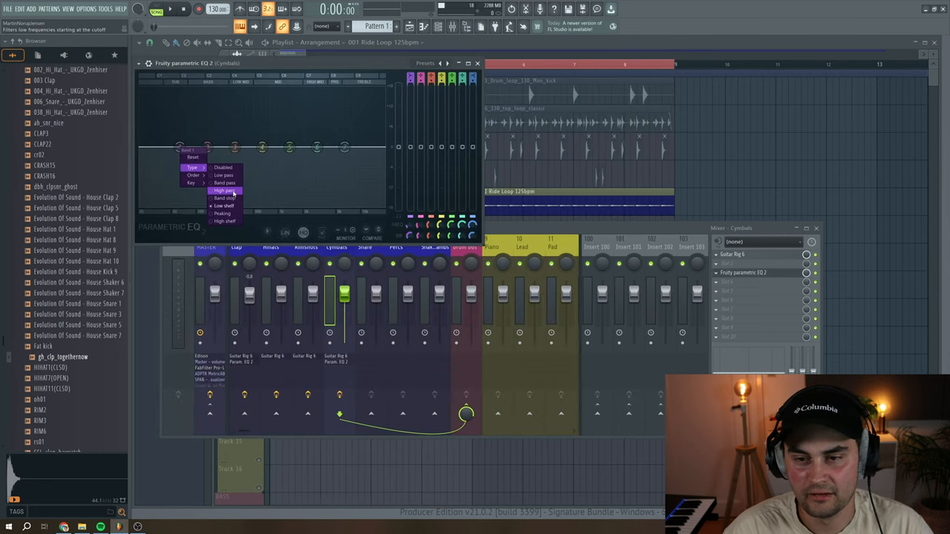
# Step: Set a band's filter shape in Fruity Parametric EQ 2 on the Cymbals channel
pyautogui.click(224, 190)
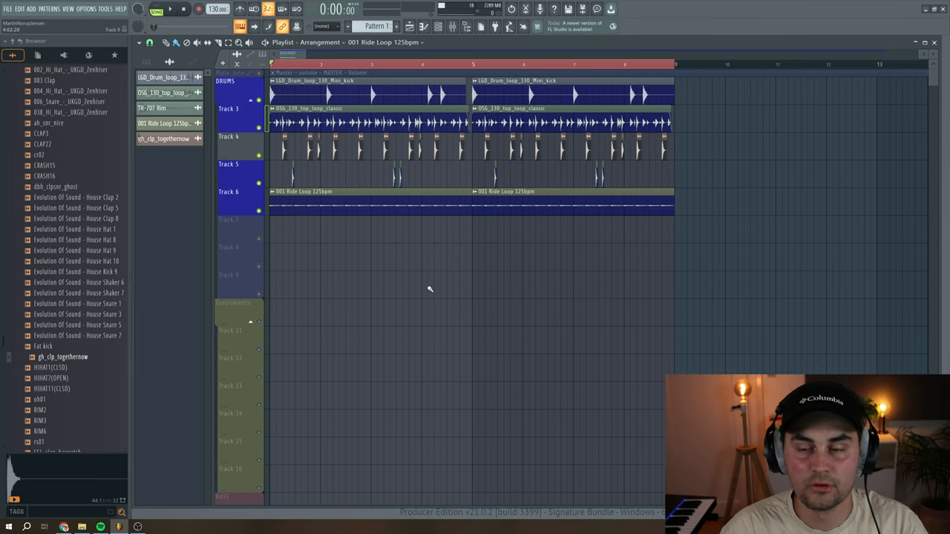
# Step: Play the full drum loop, toggling the channel insert effects off and on to compare, then stop
pyautogui.click(169, 8)
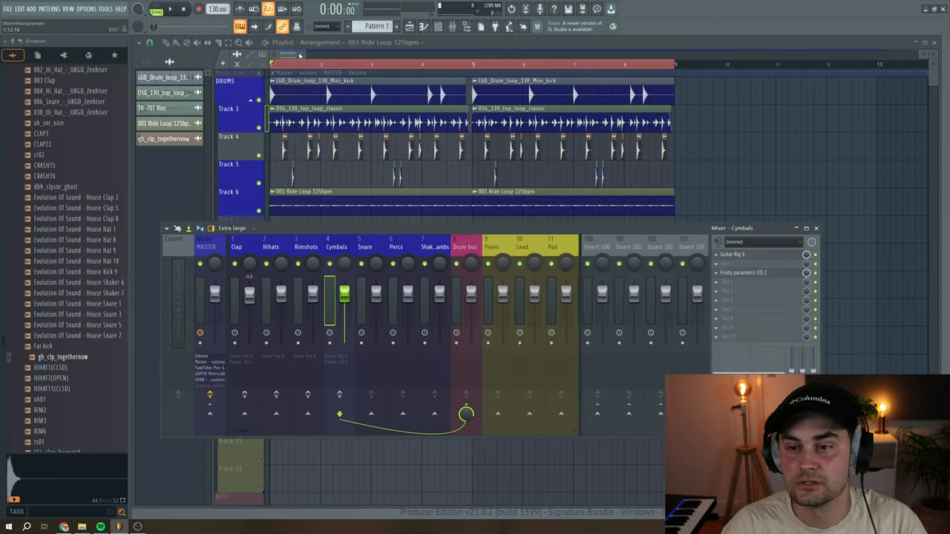
pyautogui.click(169, 9)
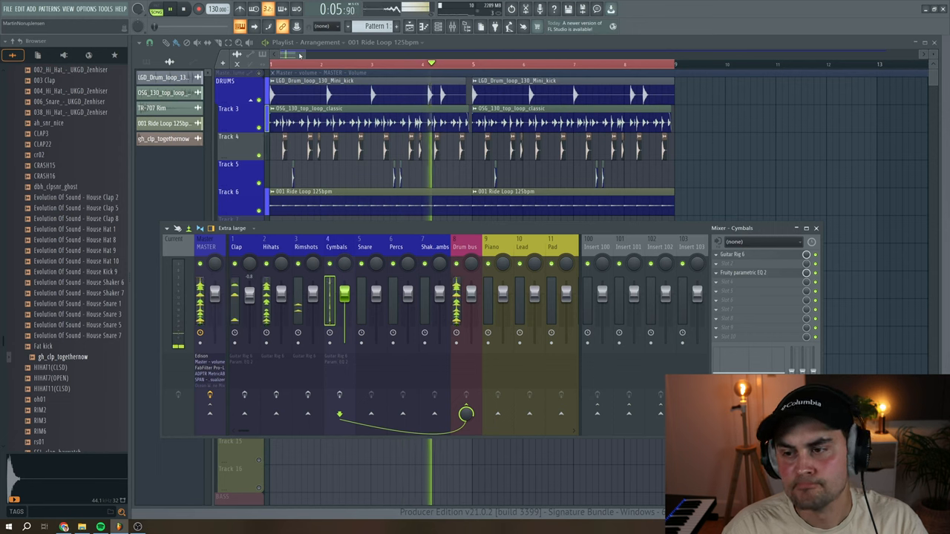
pyautogui.click(169, 9)
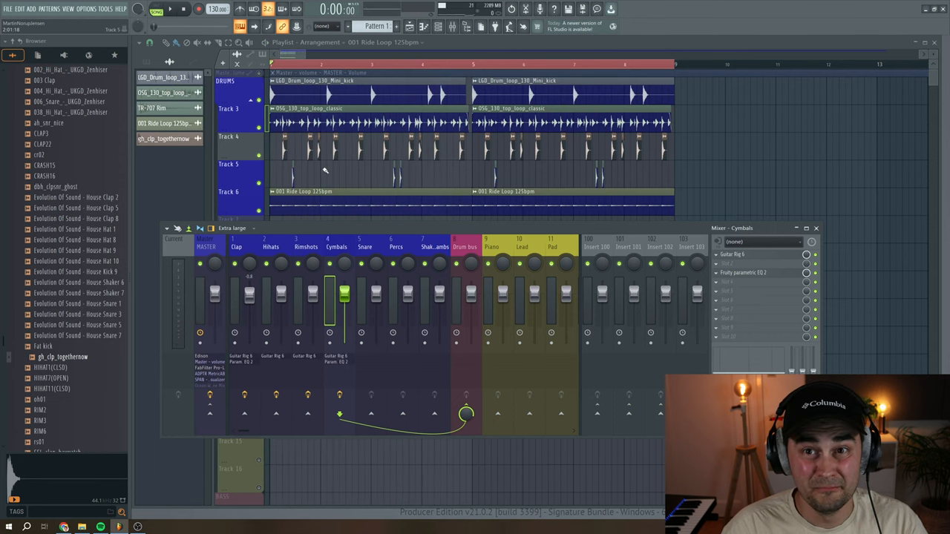
pyautogui.click(169, 8)
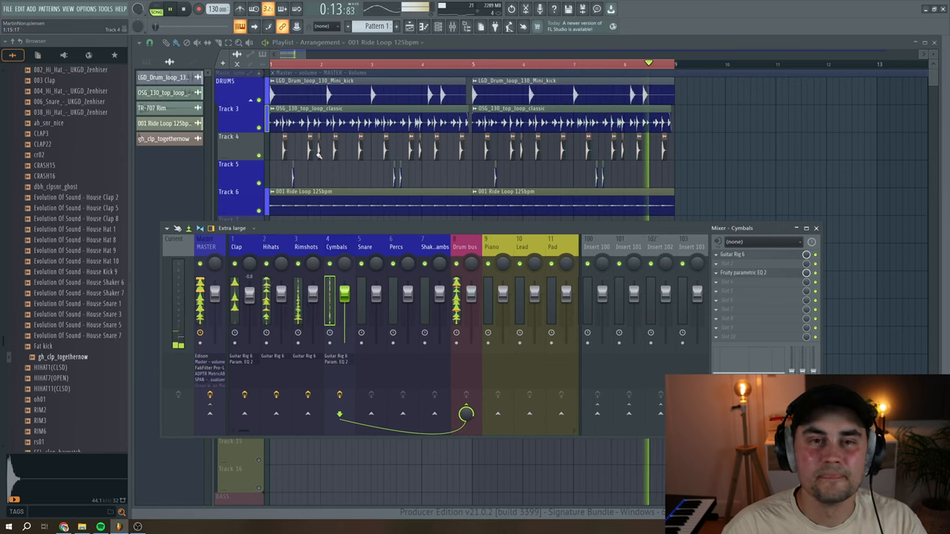
pyautogui.click(169, 9)
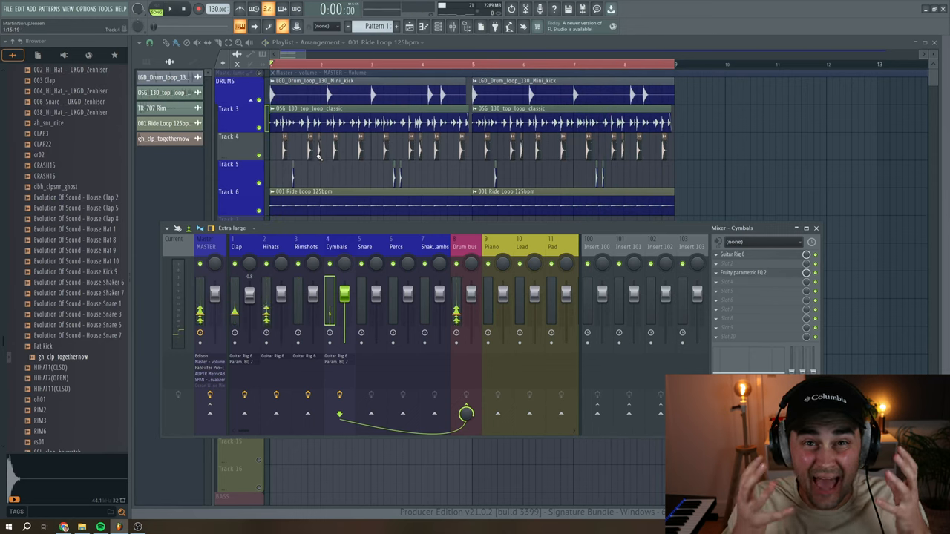